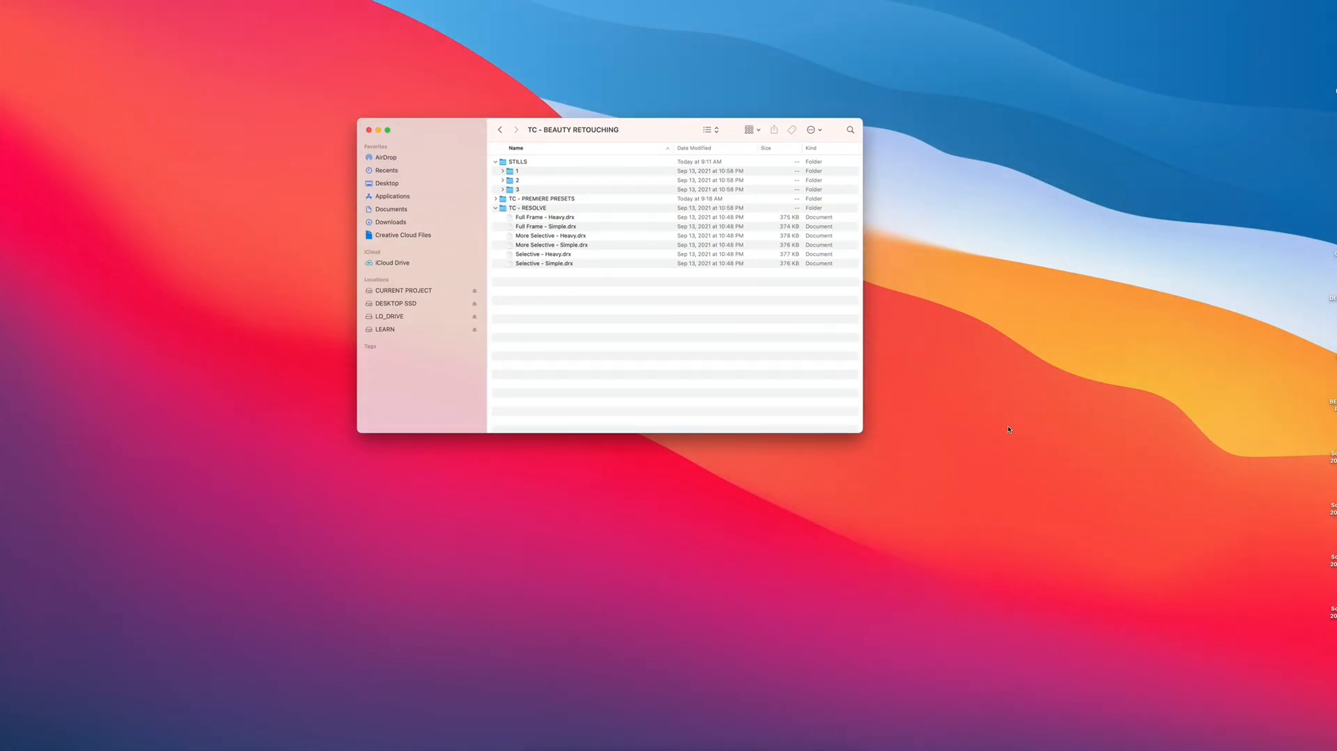
pyautogui.moveTo(610, 176)
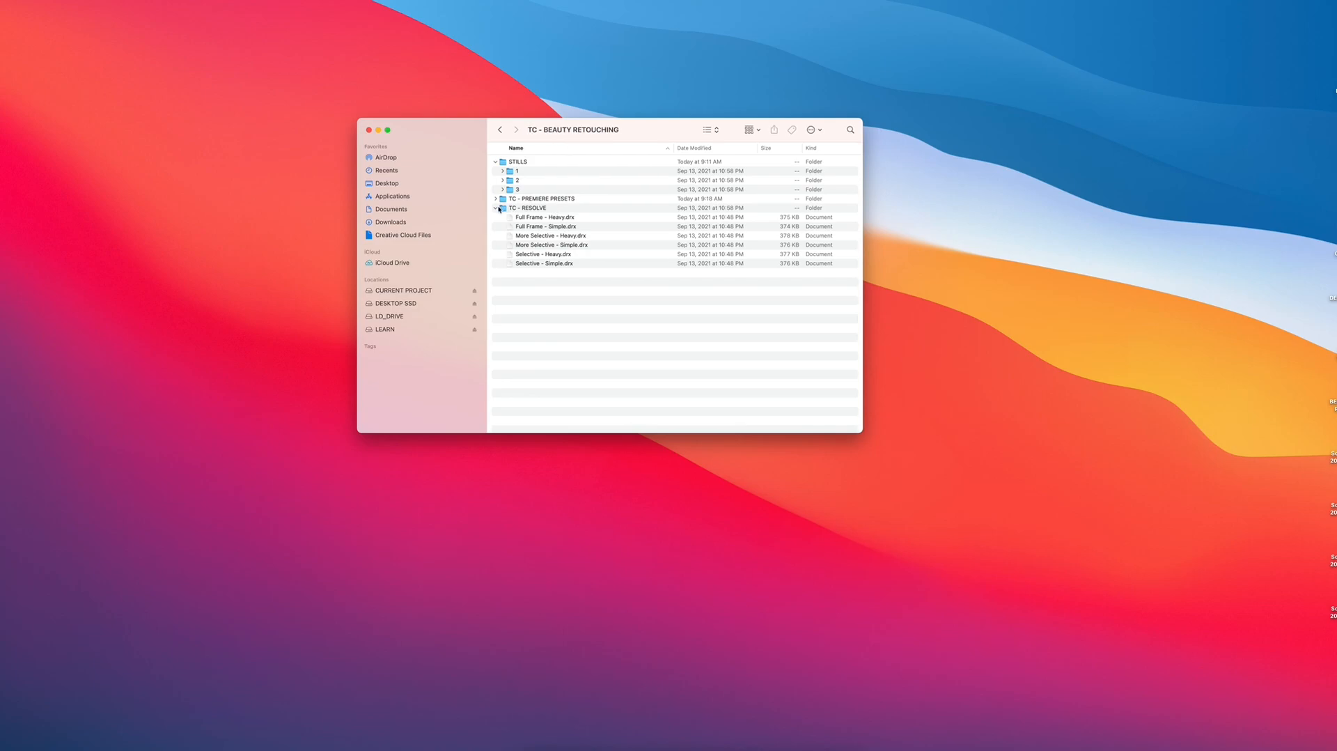
# - Collapse all folders, expand TC - RESOLVE and TC - PREMIERE PRESETS, then select and deselect the Full Frame Simple and Heavy presets
pyautogui.click(496, 207)
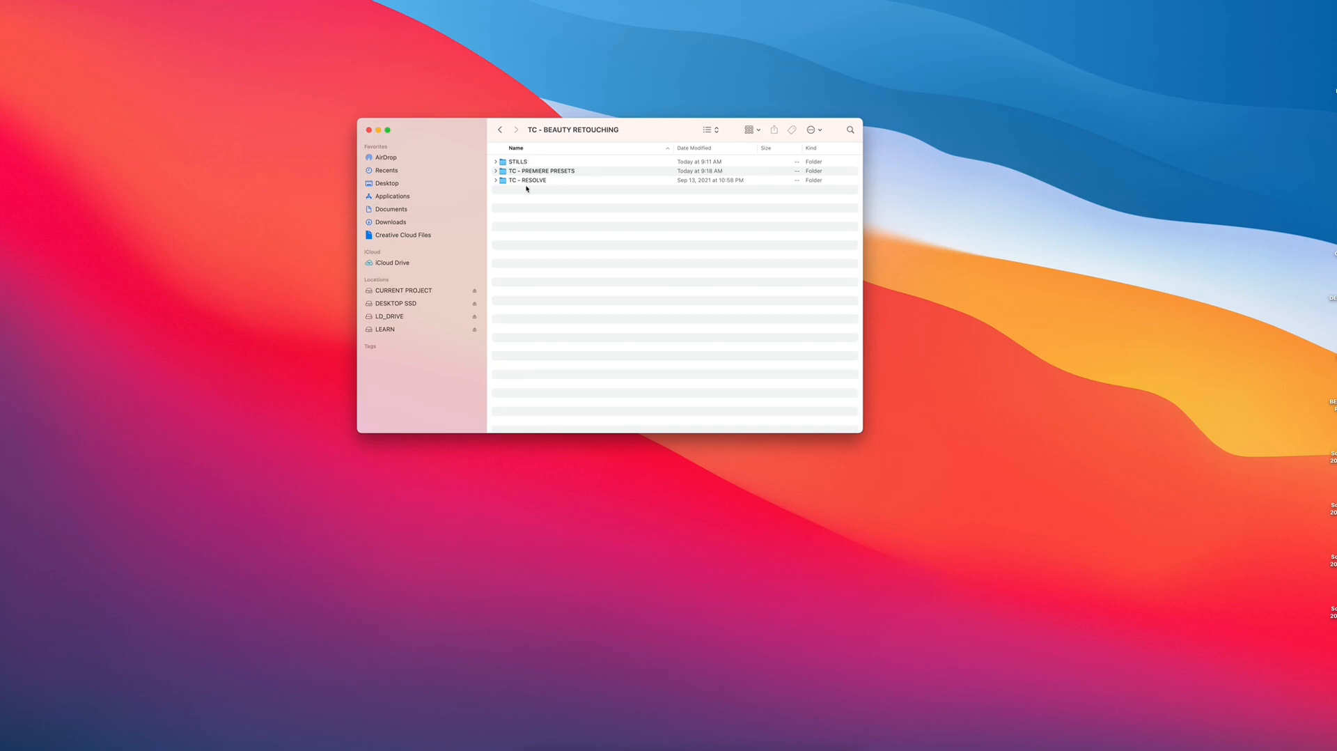
pyautogui.moveTo(528, 205)
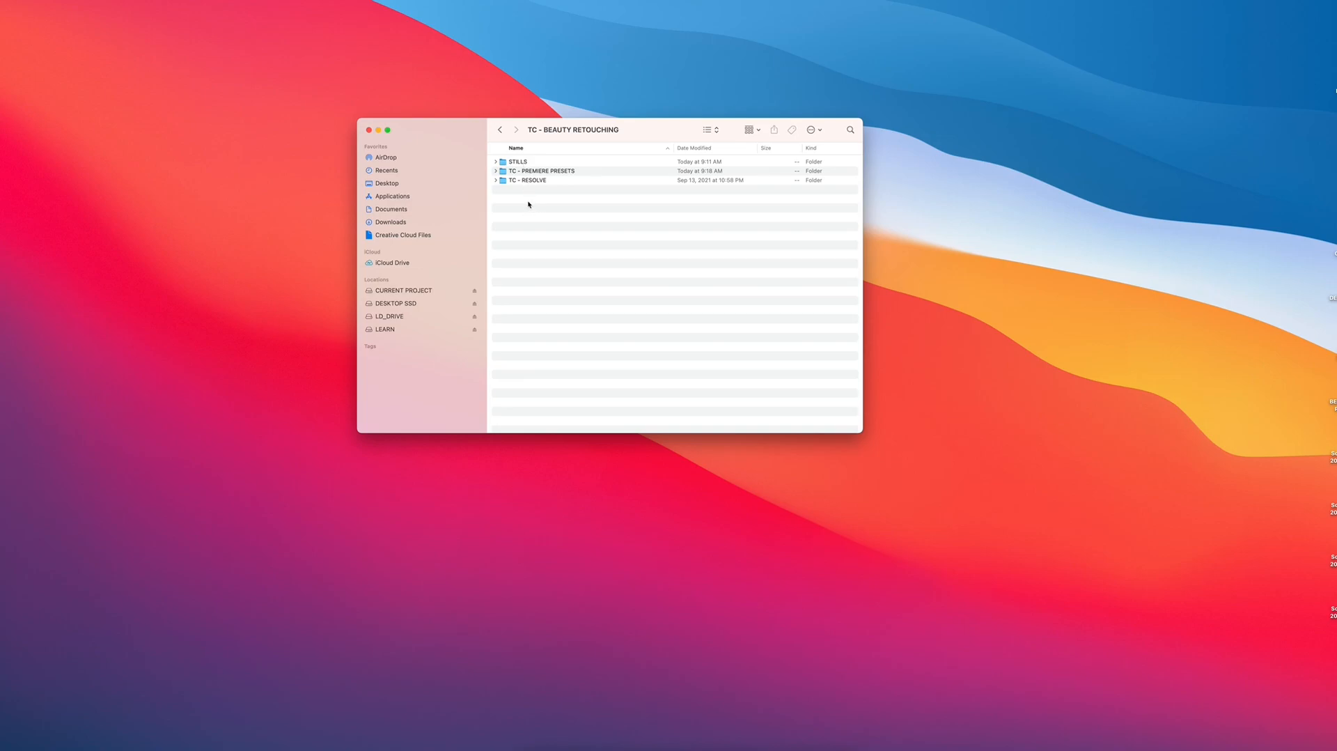
pyautogui.click(496, 180)
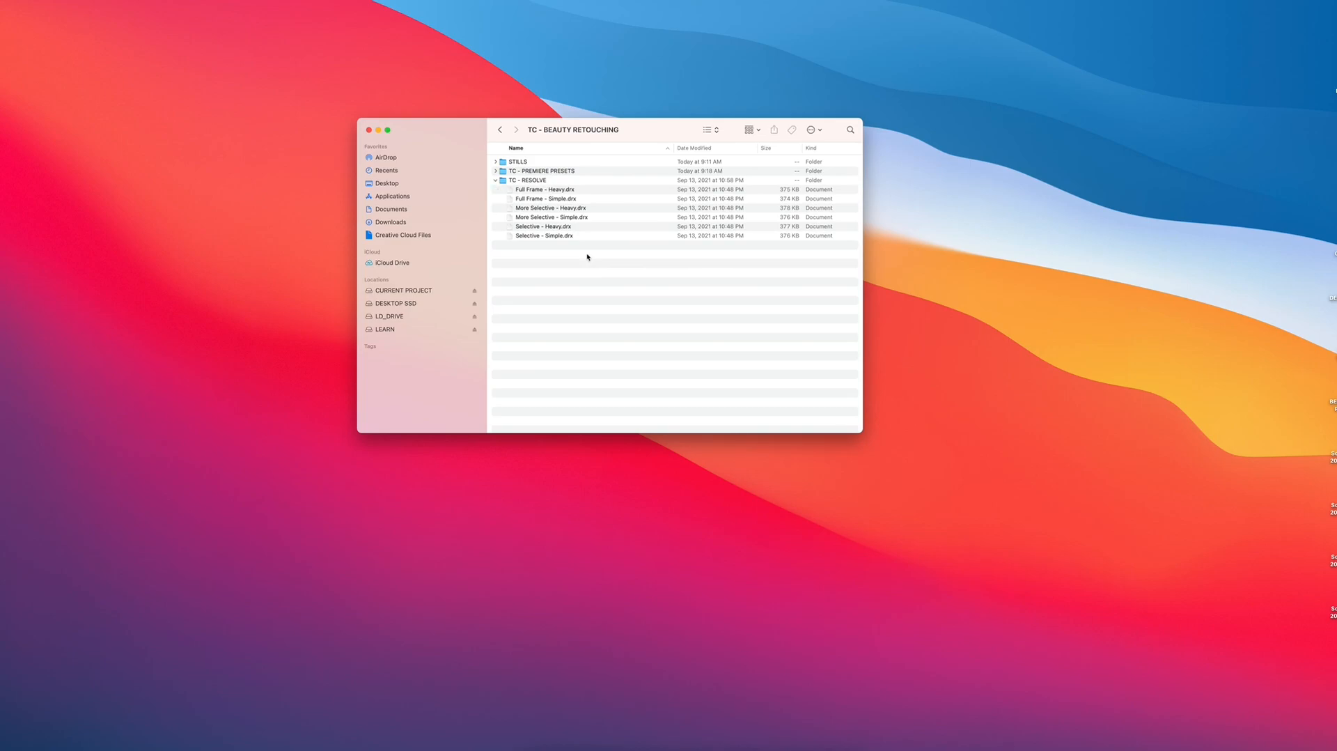
pyautogui.click(497, 171)
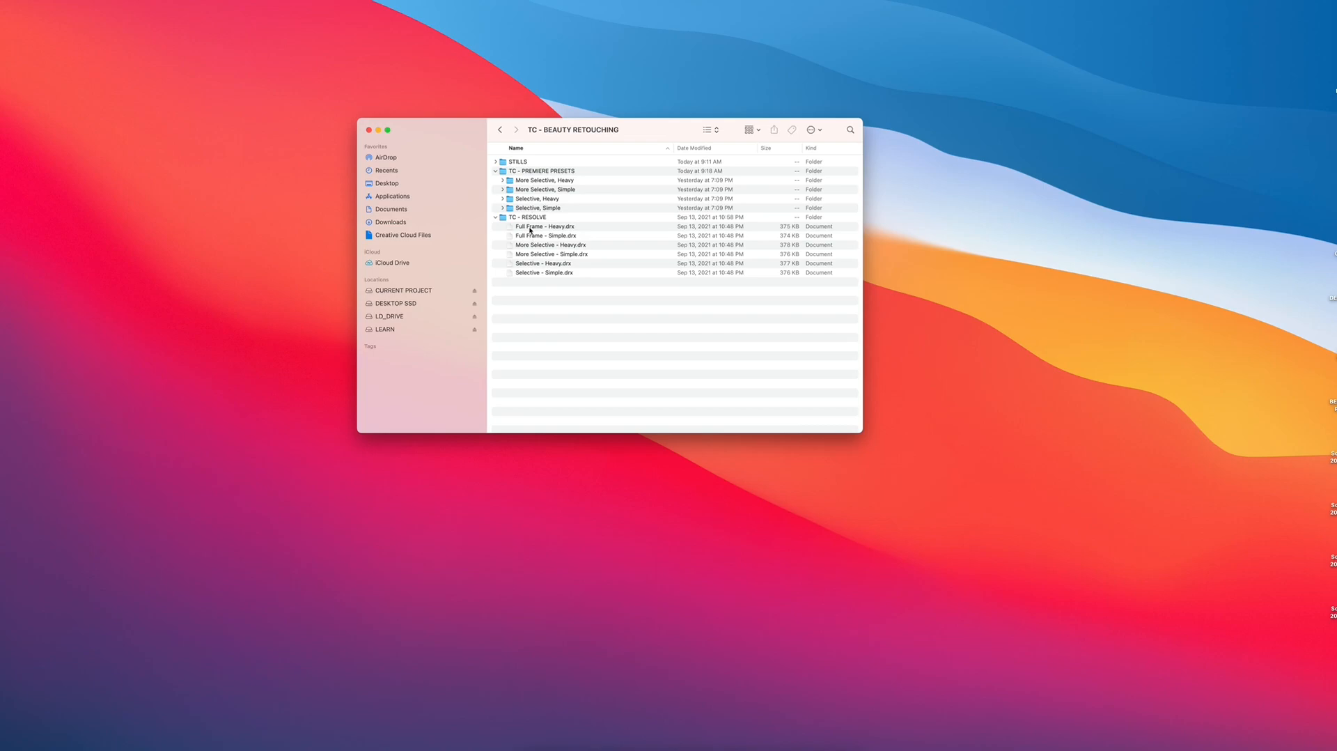
pyautogui.click(542, 235)
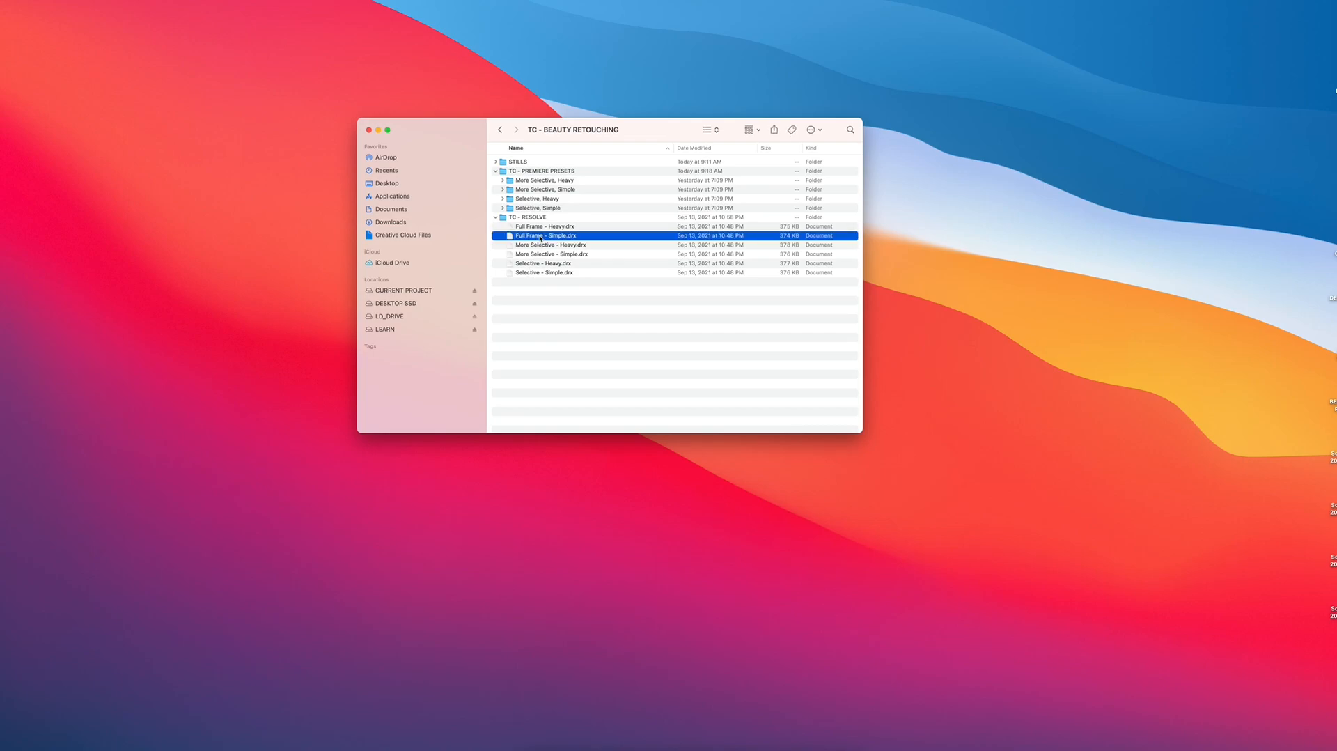
pyautogui.click(542, 226)
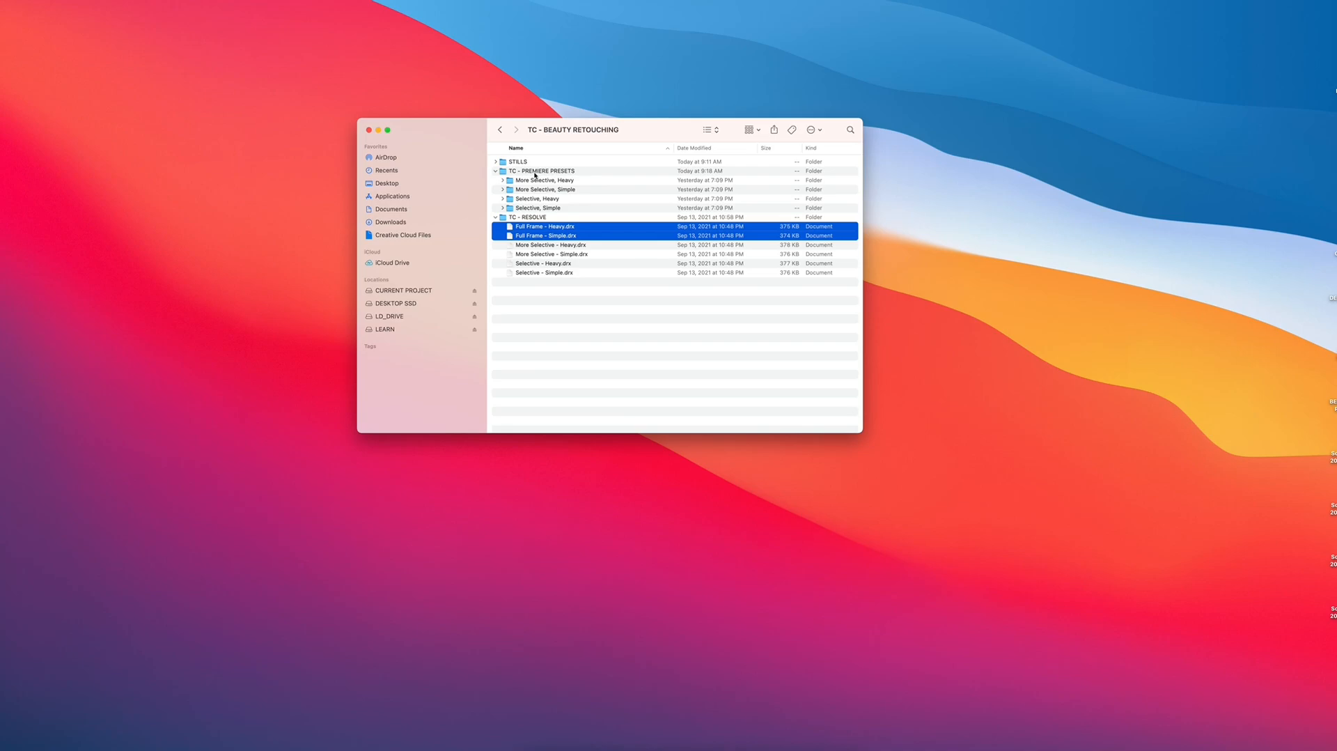
pyautogui.moveTo(552, 207)
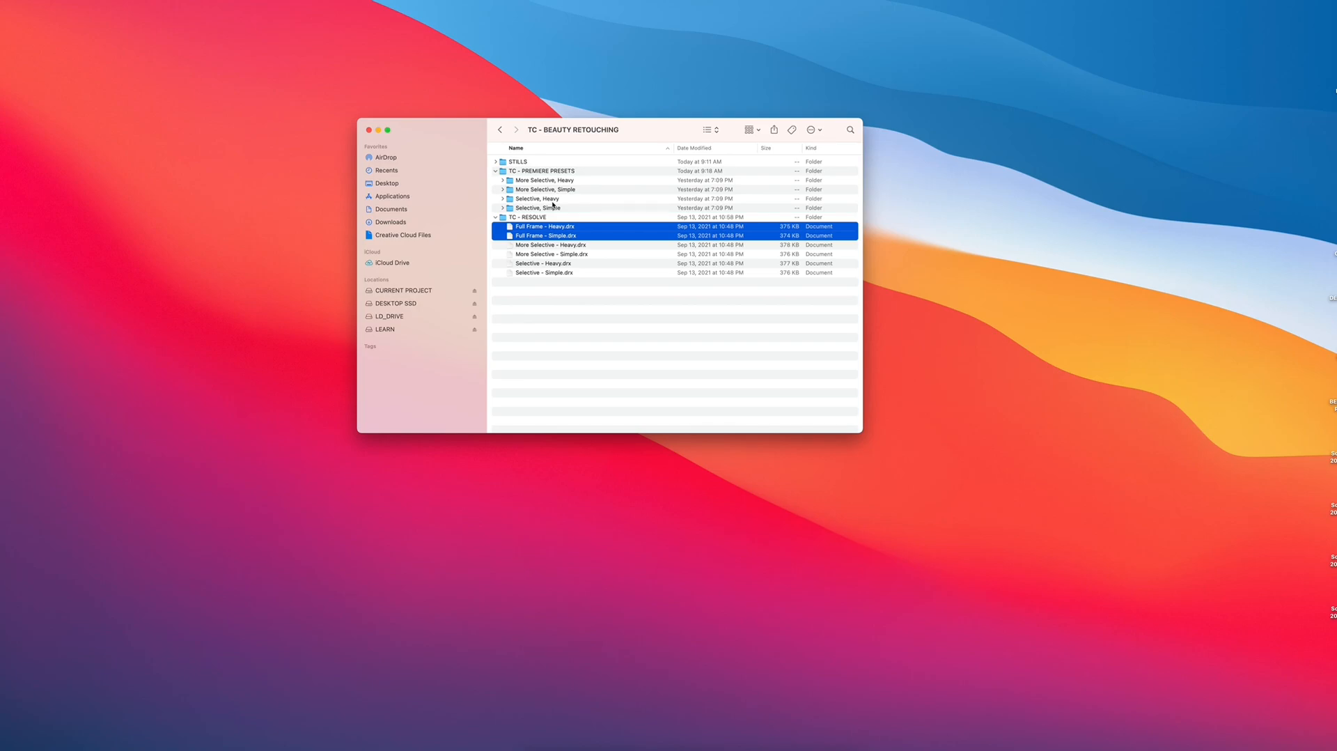
pyautogui.moveTo(554, 215)
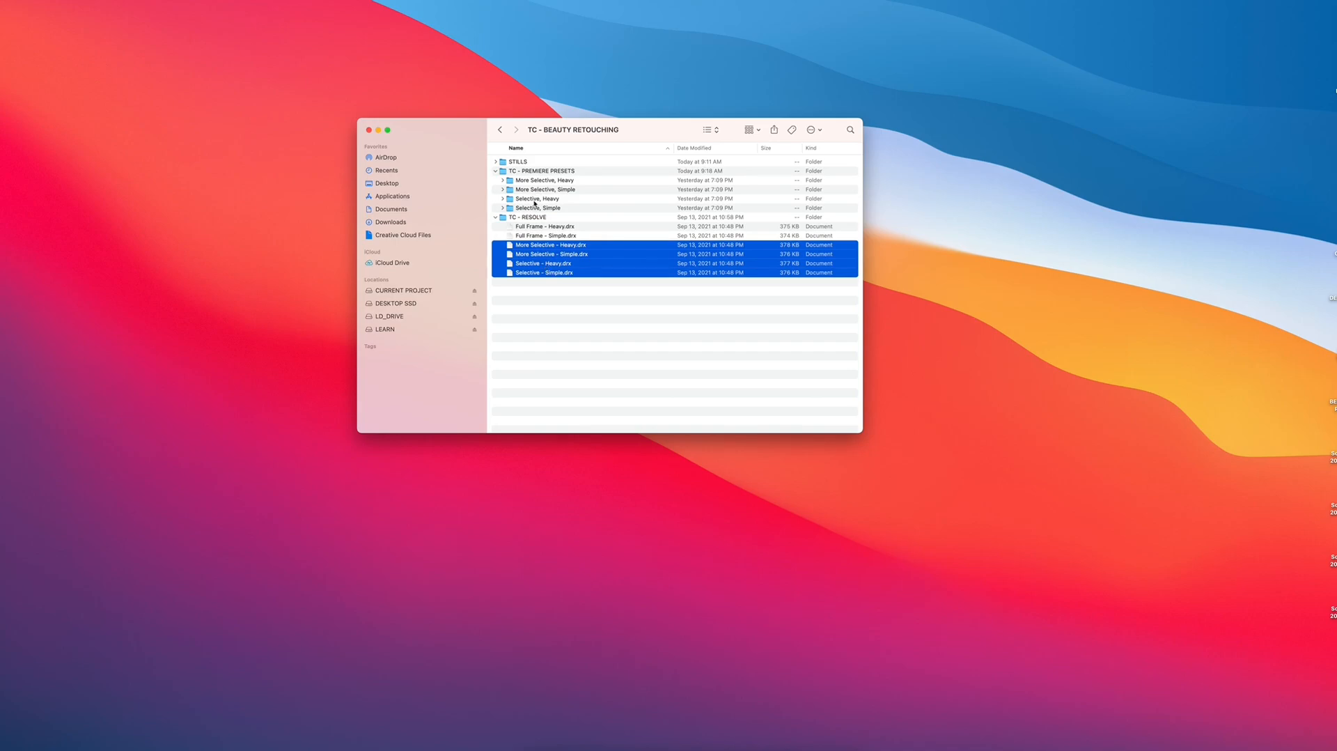
pyautogui.click(545, 236)
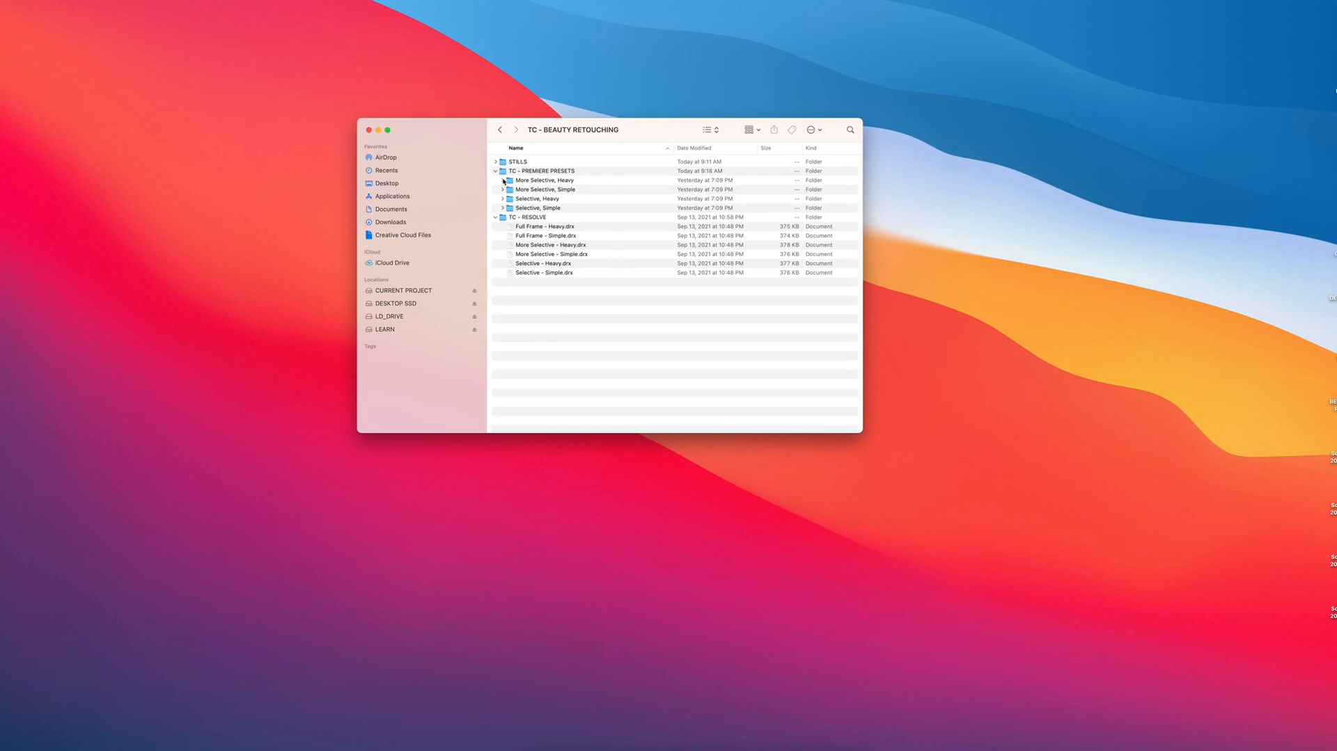
# - Browse the PNGs in STILLS folder 1, then collapse the stills folders and select TC - RESOLVE
pyautogui.click(497, 161)
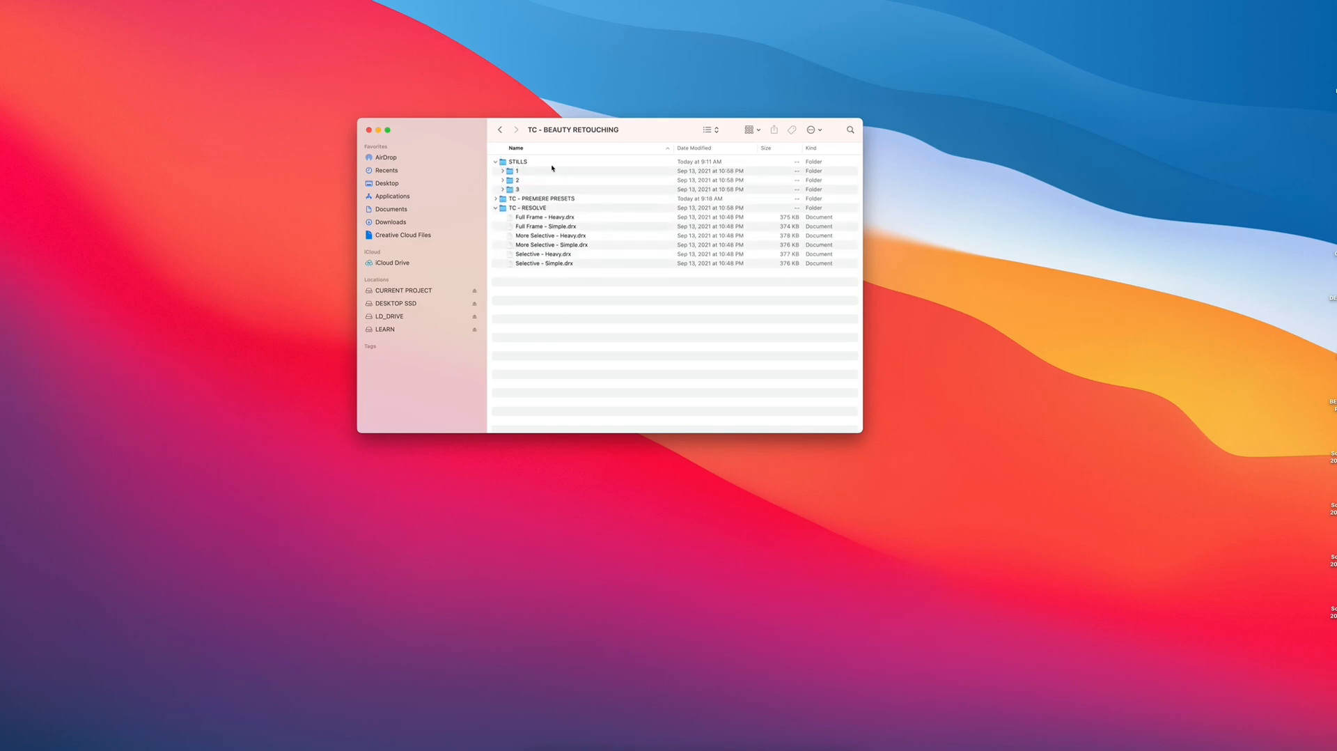
pyautogui.click(501, 171)
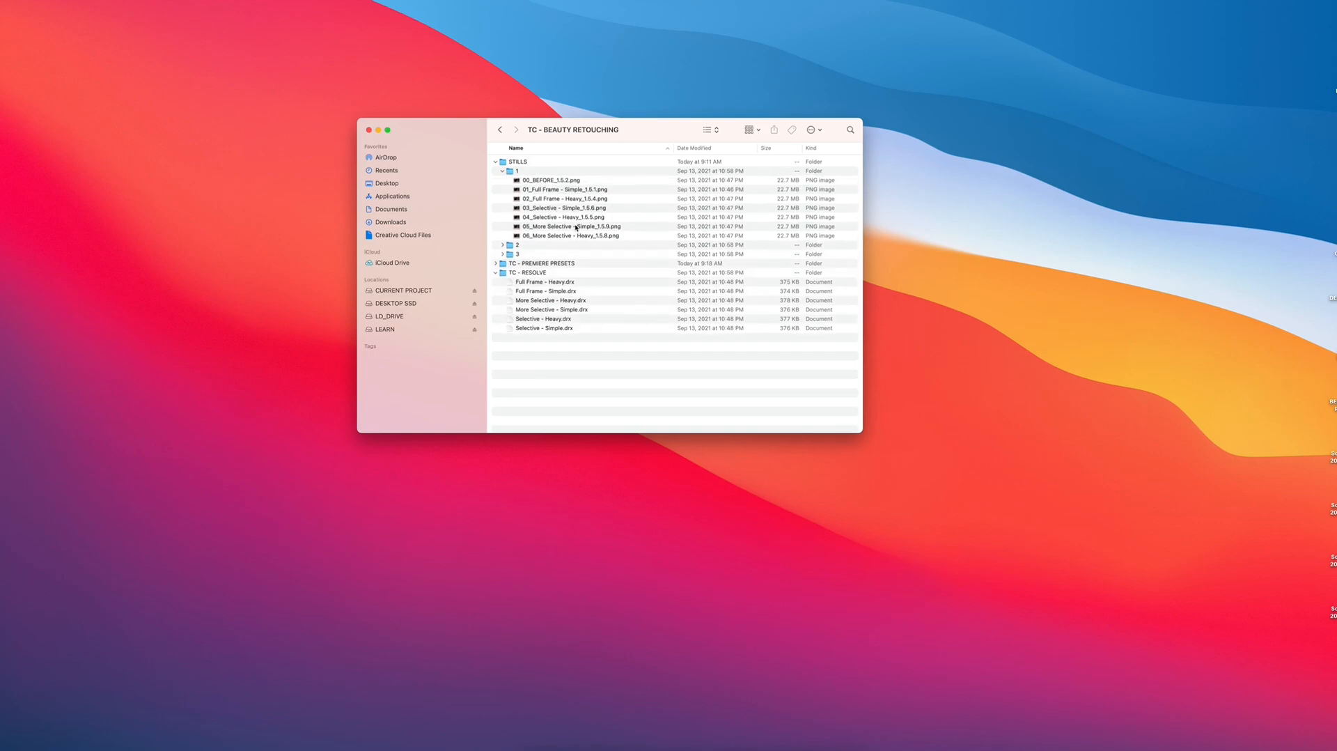
pyautogui.click(563, 217)
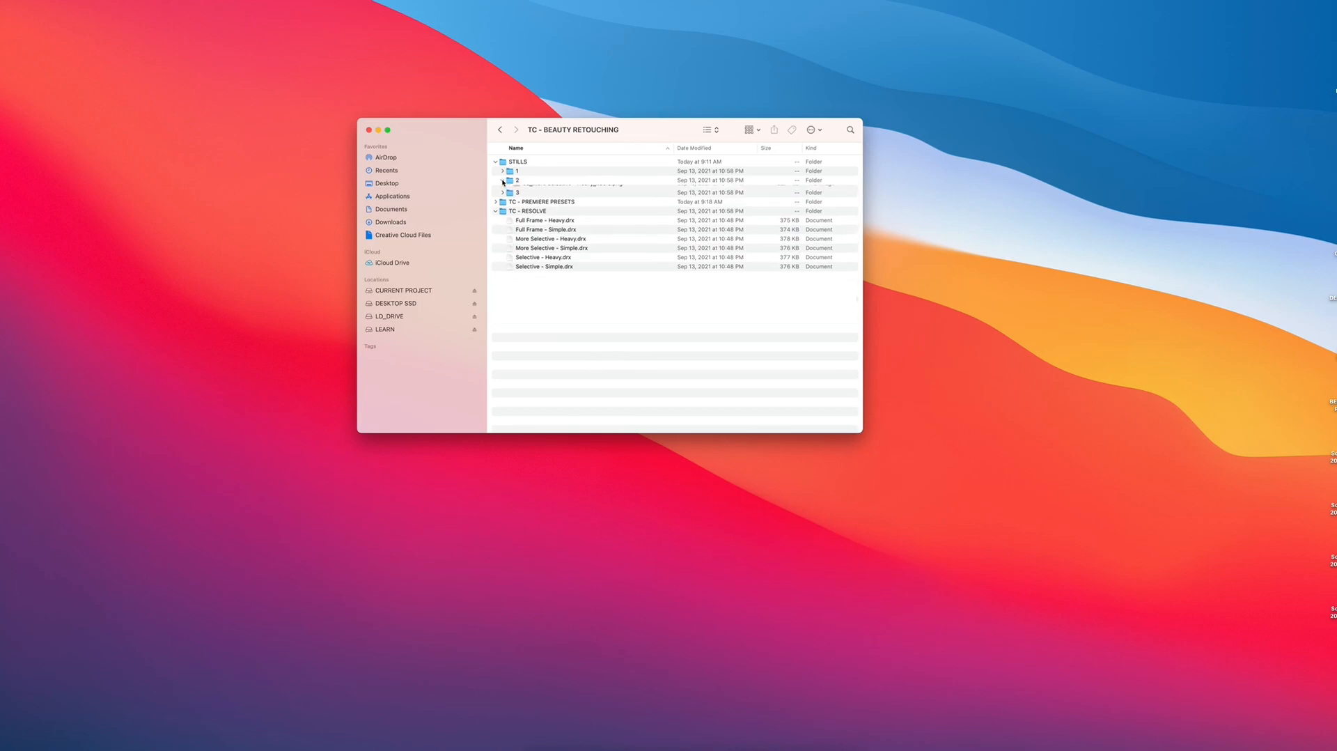
pyautogui.click(498, 161)
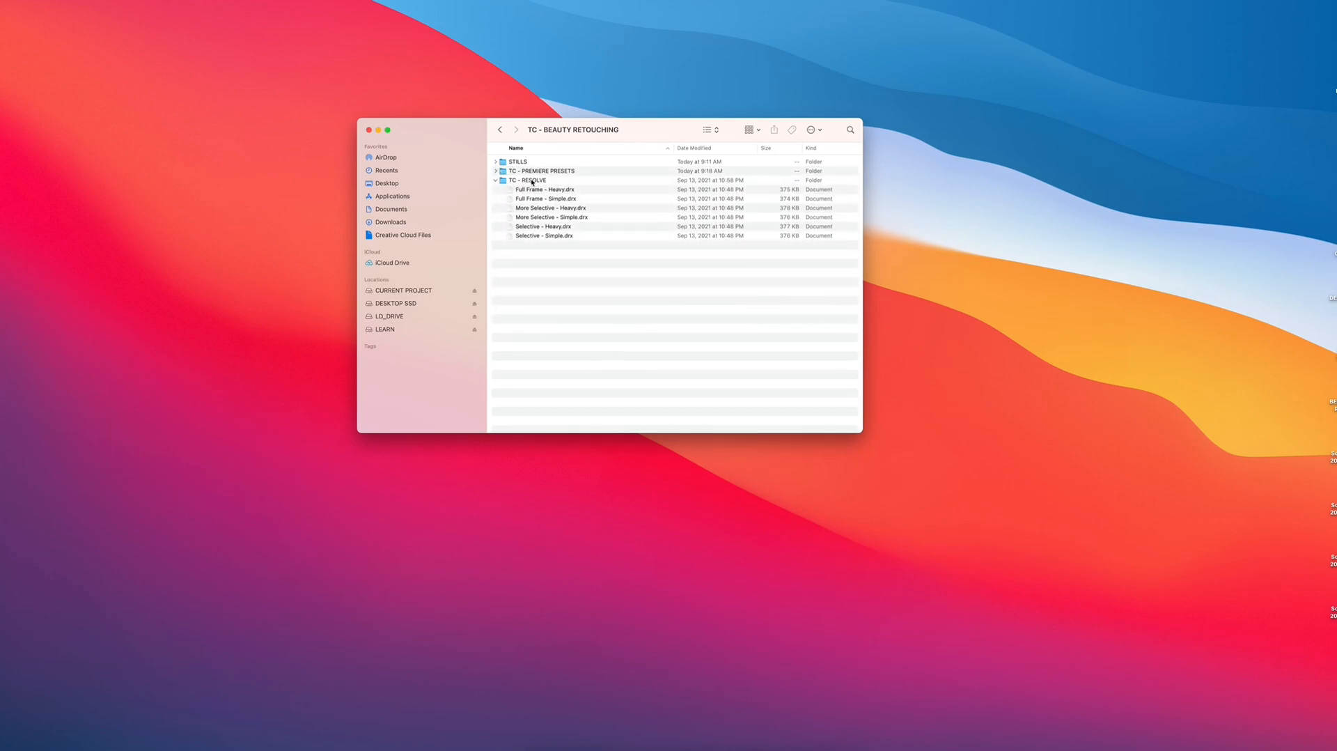
pyautogui.click(544, 189)
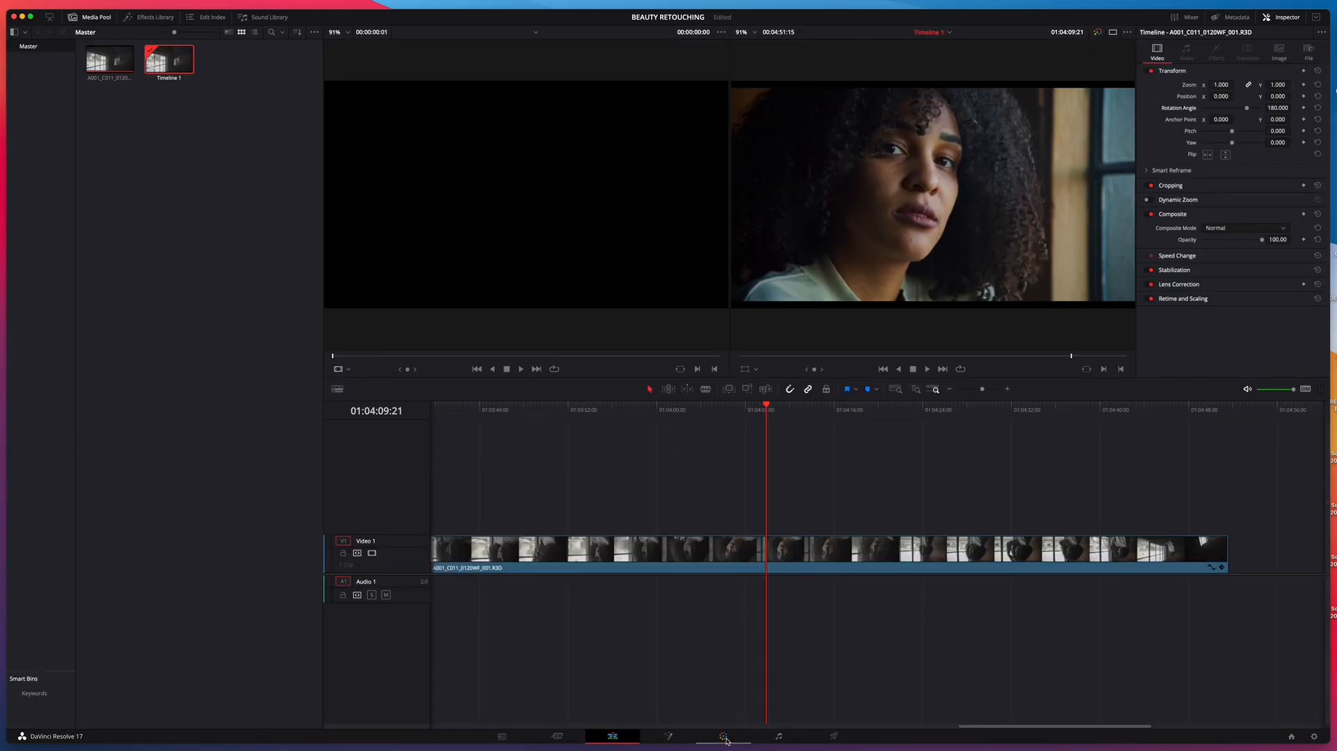
# - Switch the portrait clip from the Edit page to the Color page
pyautogui.click(723, 737)
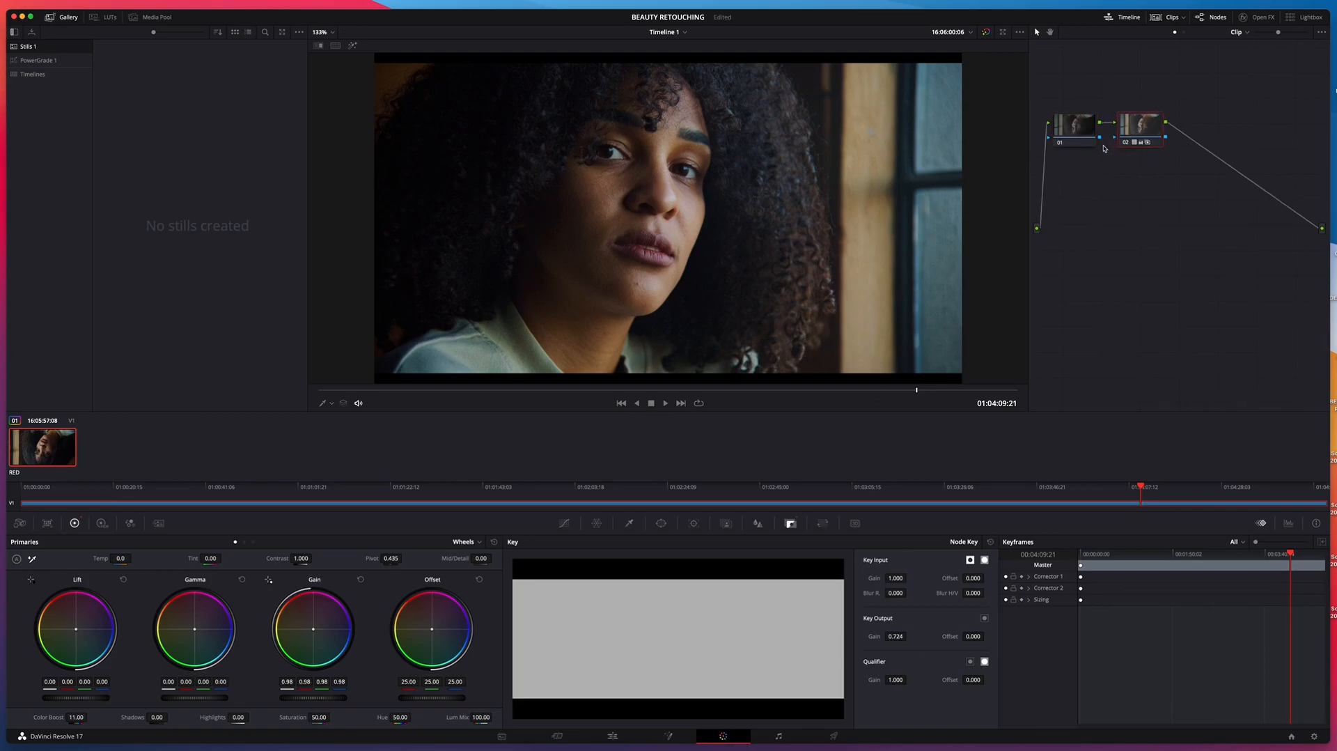
pyautogui.moveTo(1092, 167)
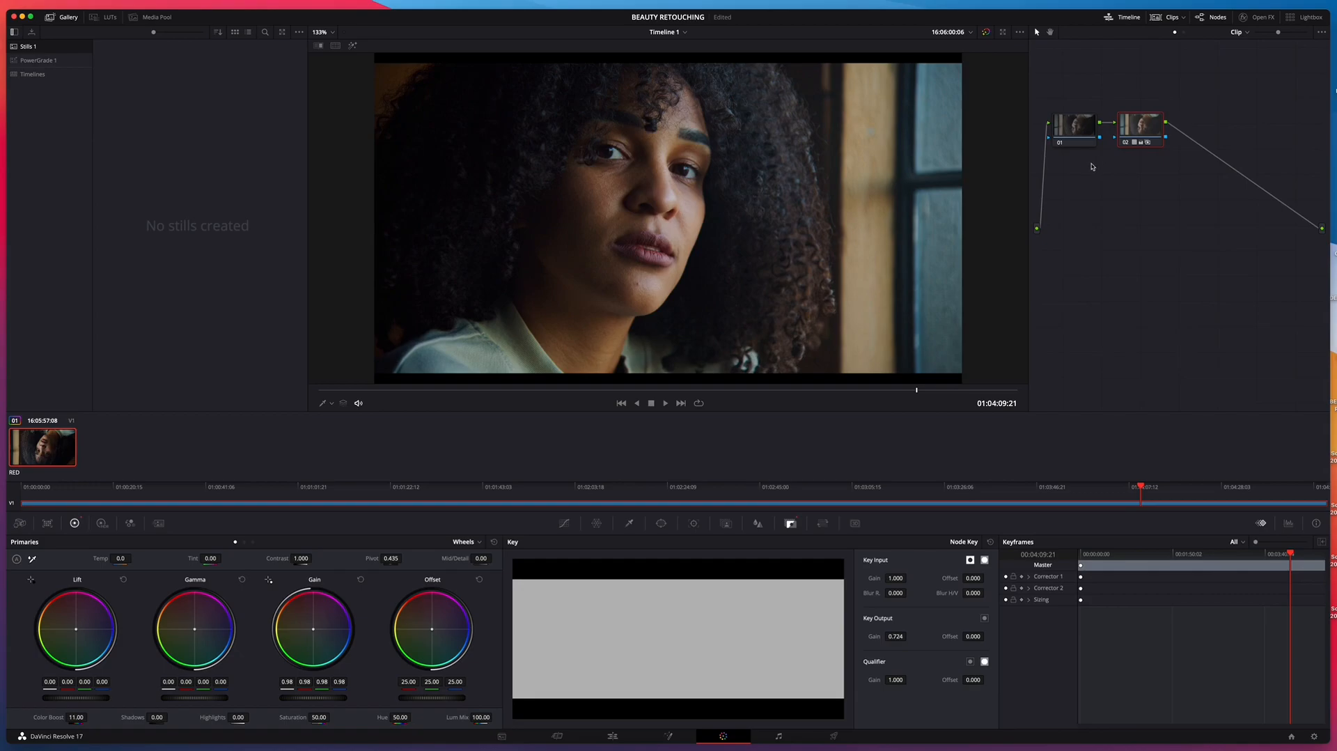
pyautogui.moveTo(1132, 130)
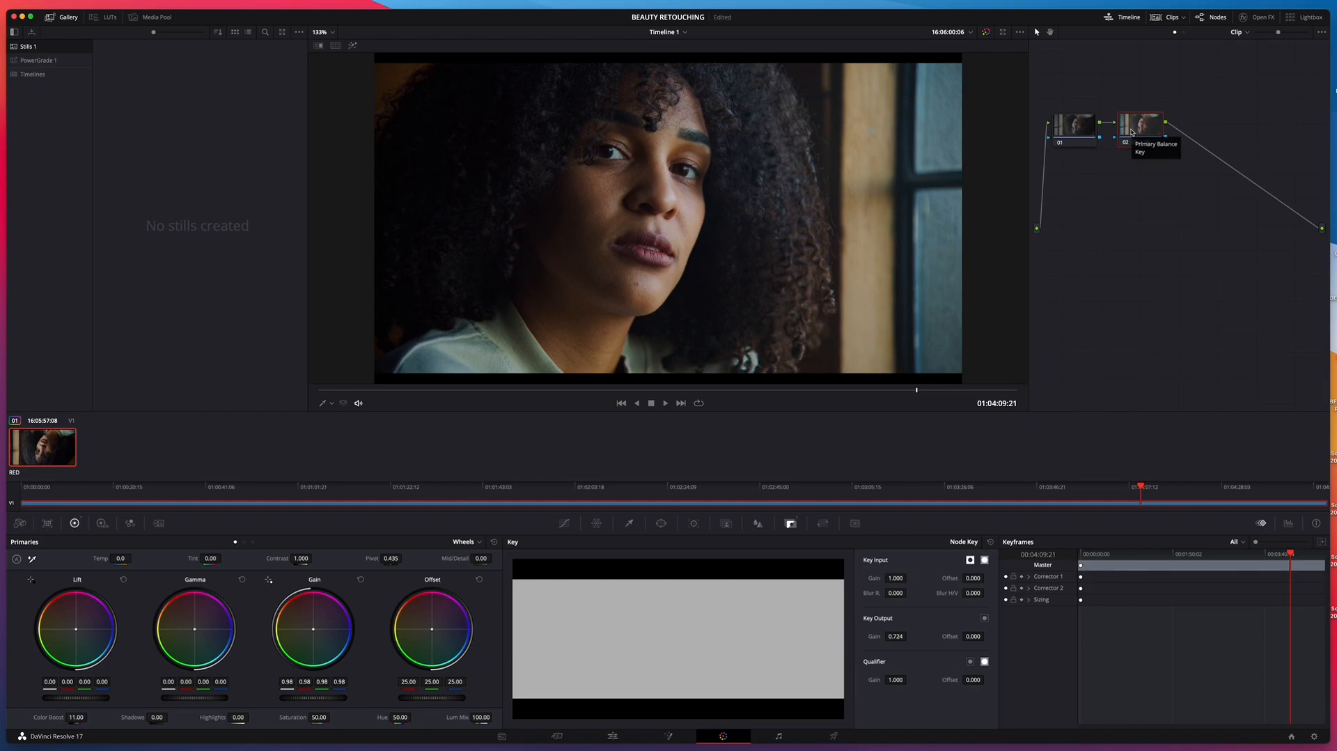
# - Select the portrait clip's last correction node in the node tree
pyautogui.click(1074, 126)
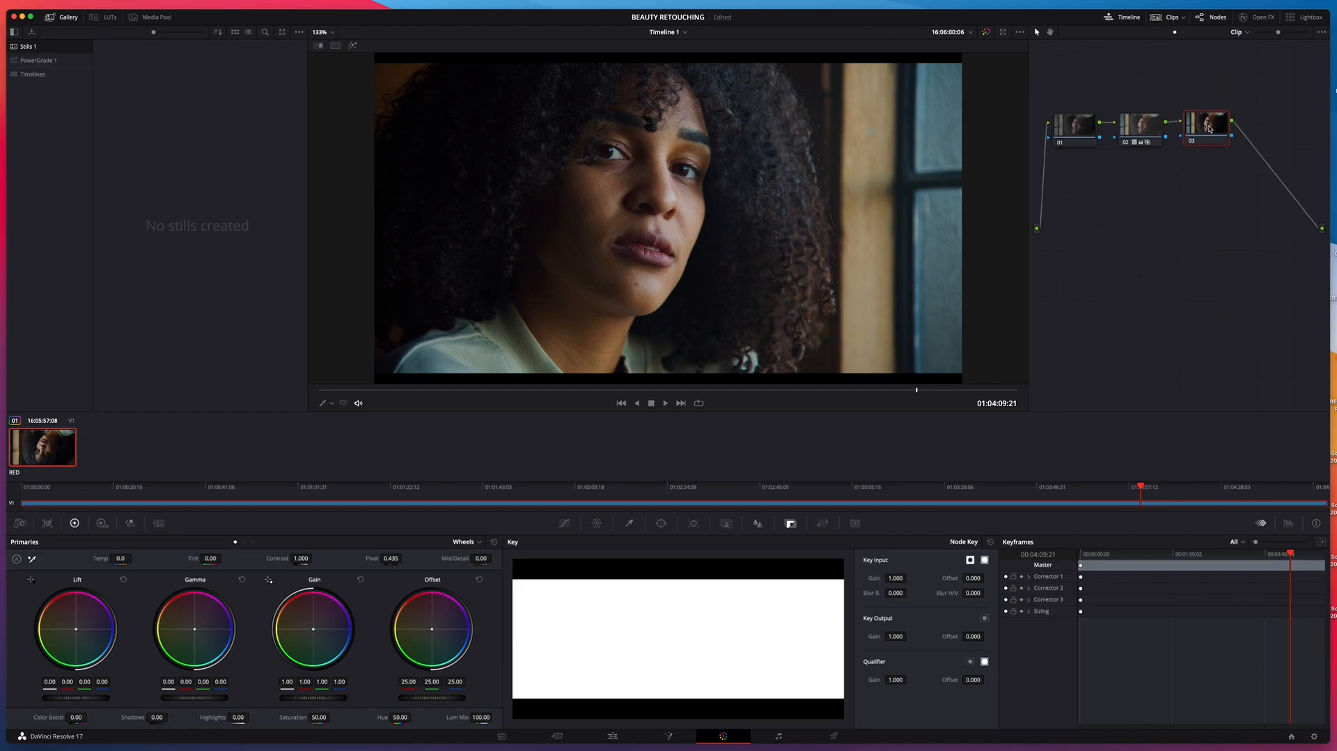
pyautogui.moveTo(416, 162)
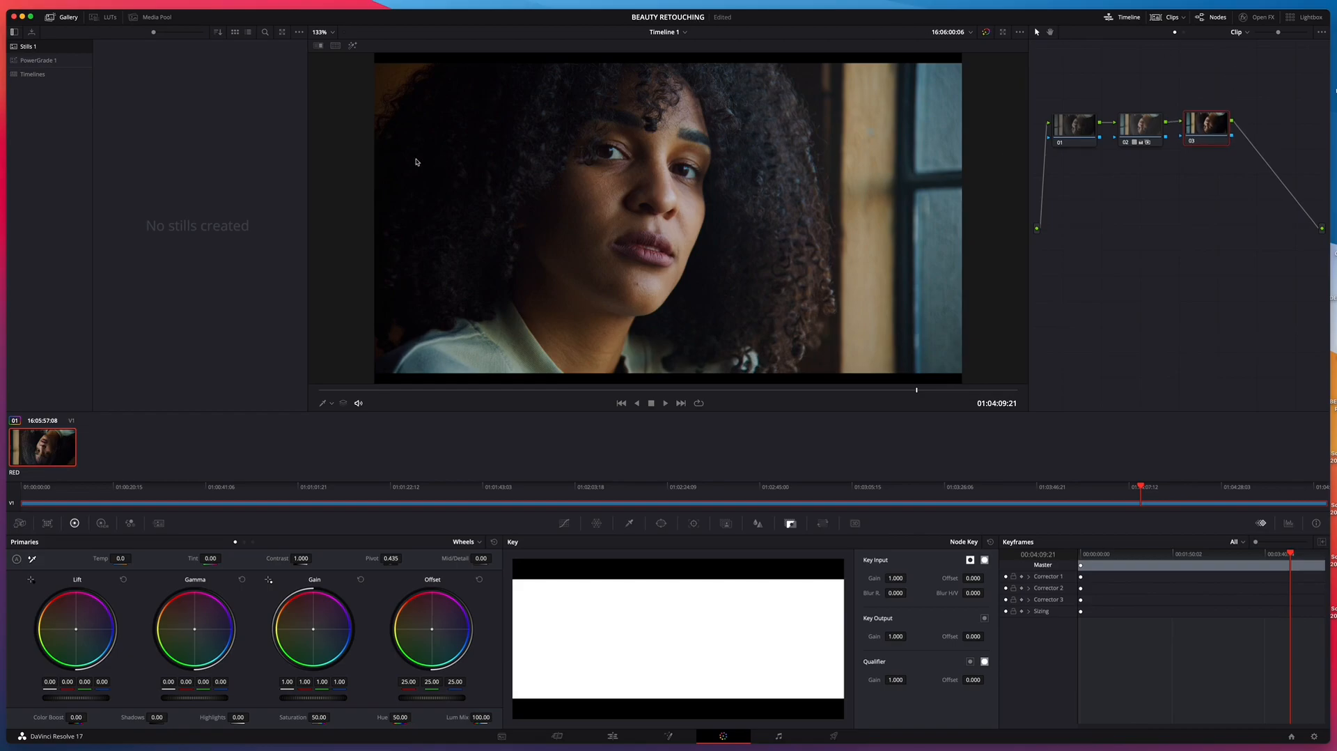
pyautogui.moveTo(303, 154)
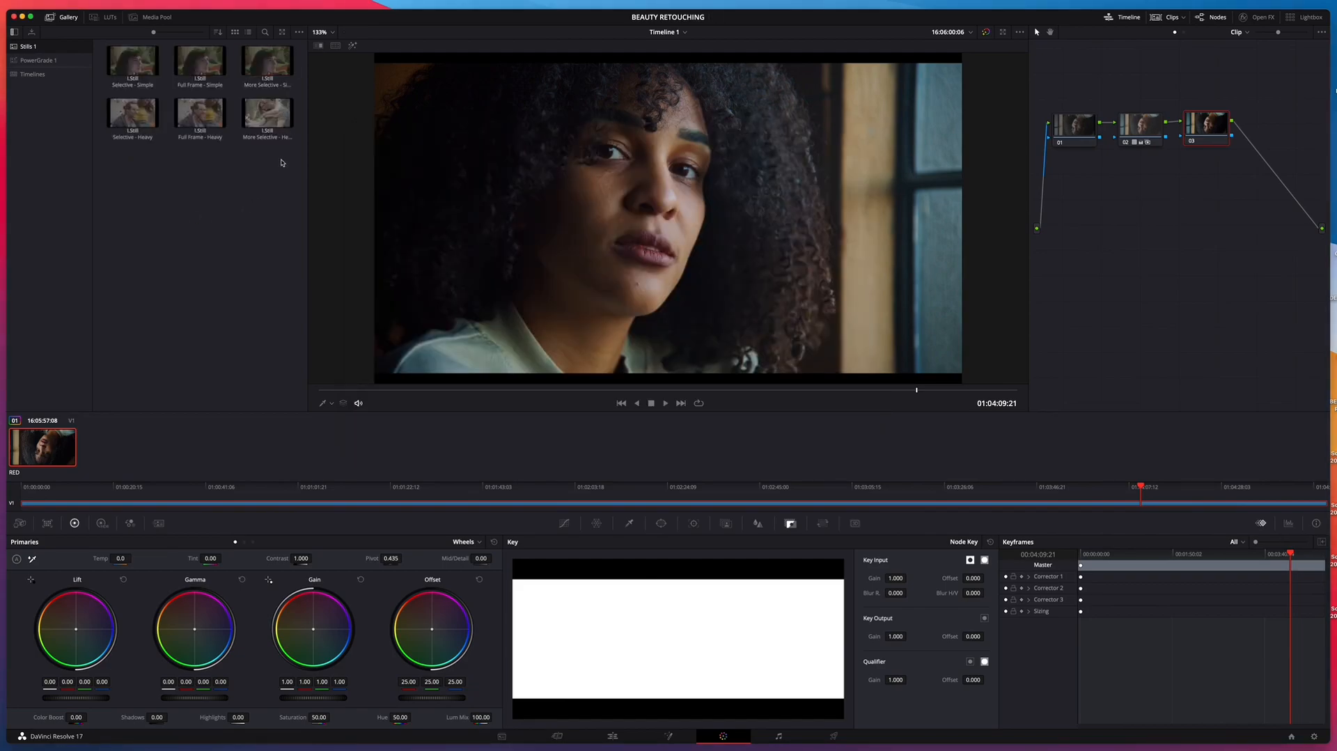
# - Import the six Selective, Full Frame and More Selective .drx stills, Simple and Heavy, into Stills 1
pyautogui.click(134, 62)
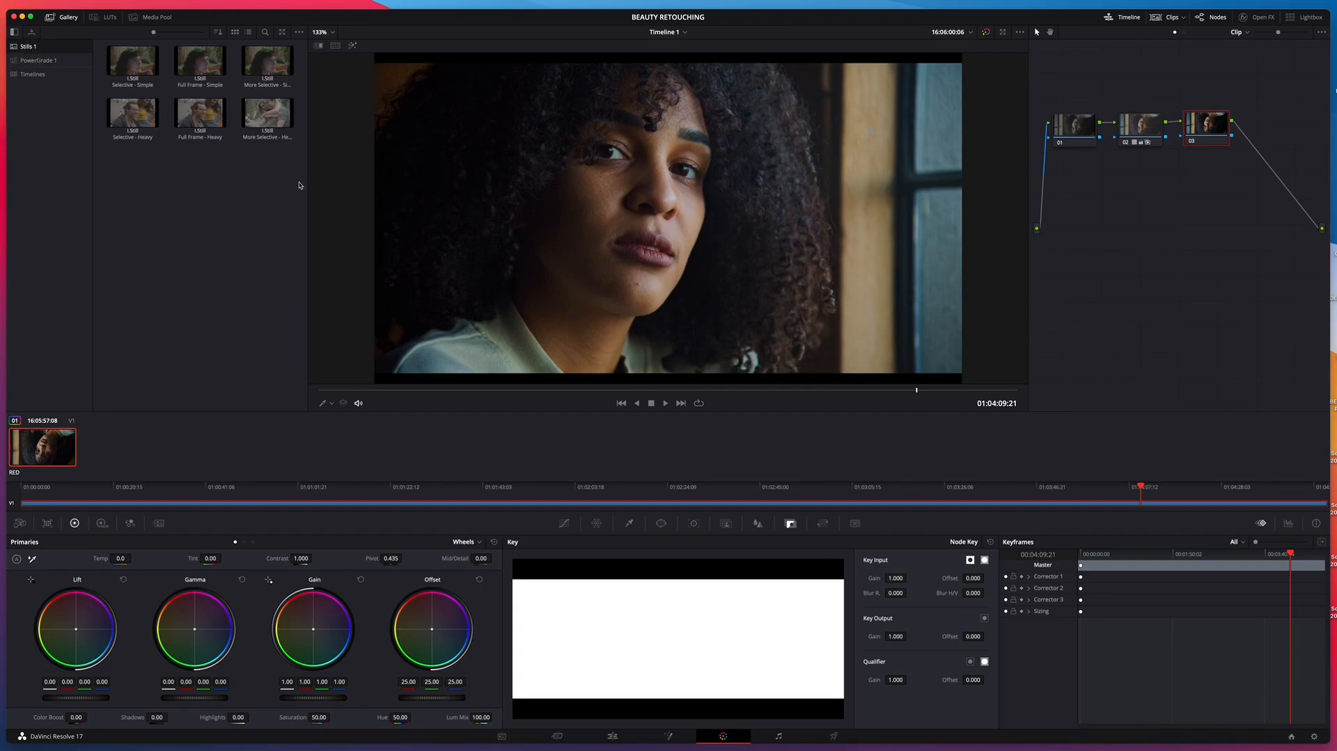
pyautogui.moveTo(227, 208)
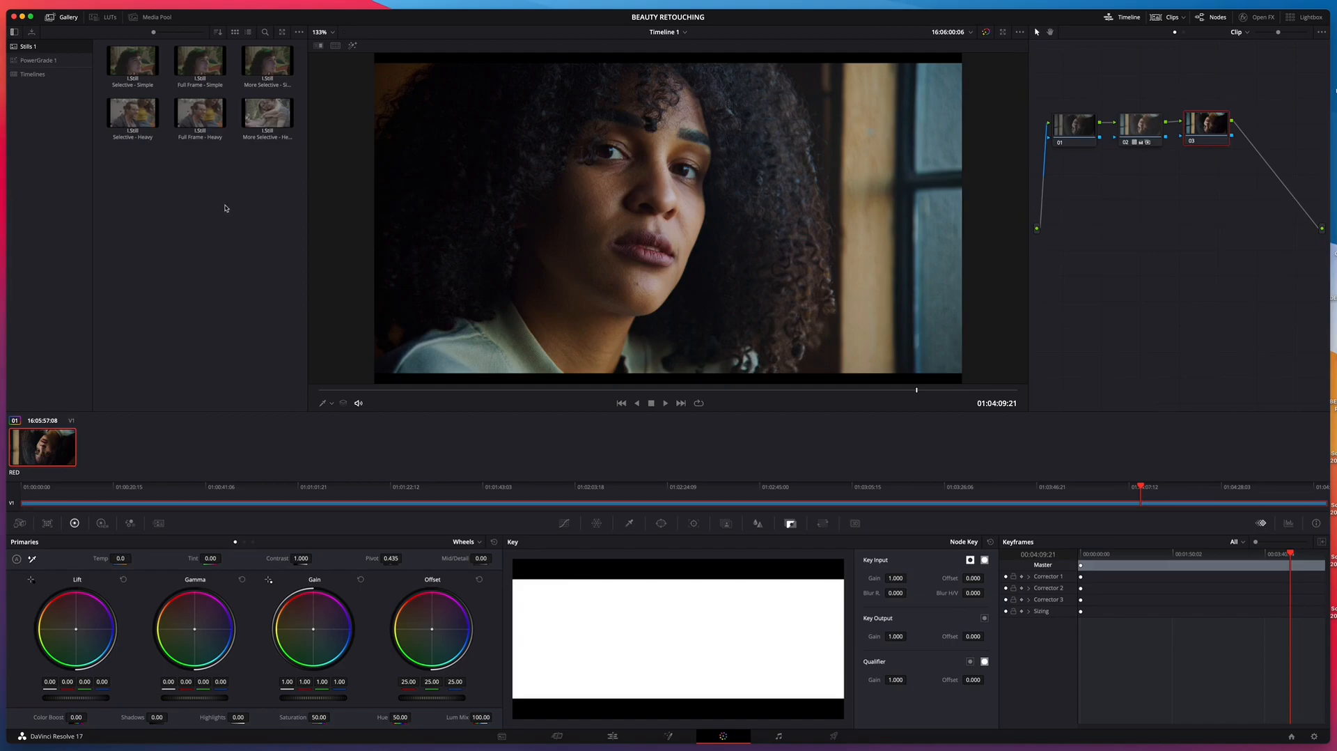
pyautogui.moveTo(329, 176)
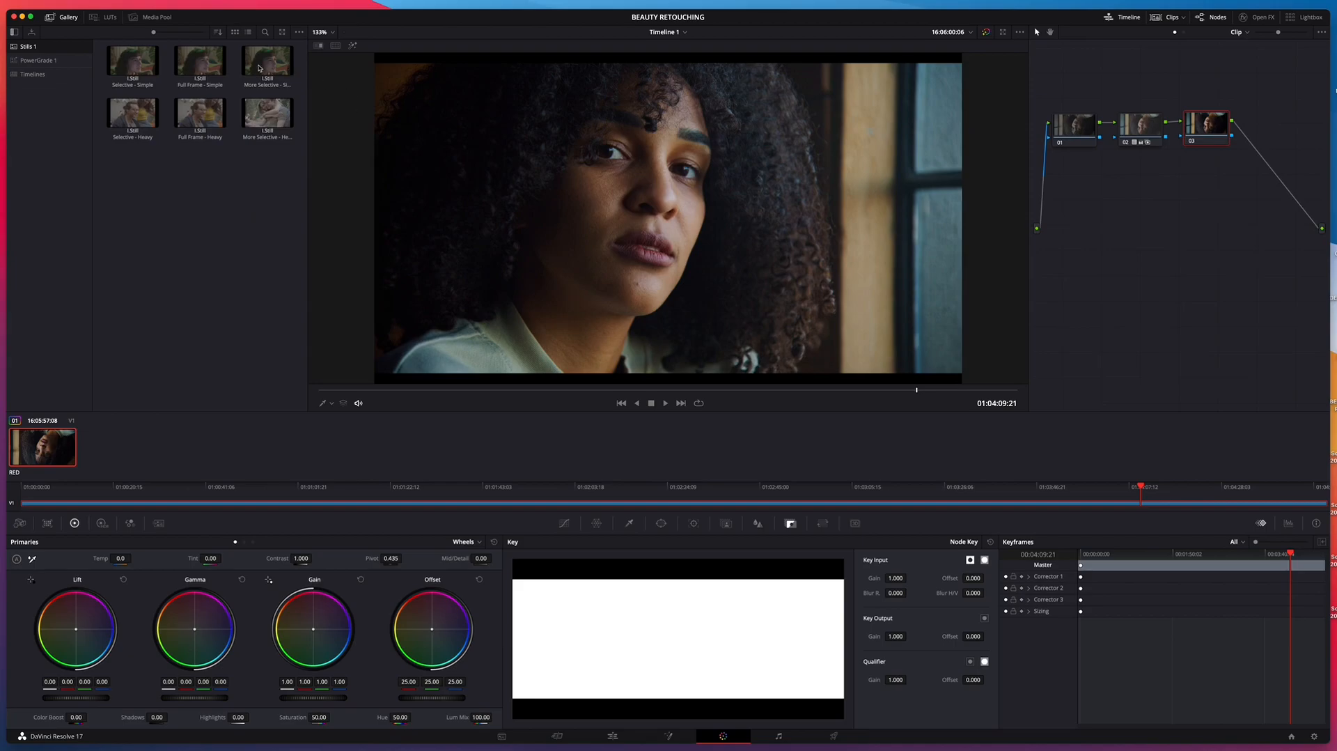
pyautogui.click(38, 60)
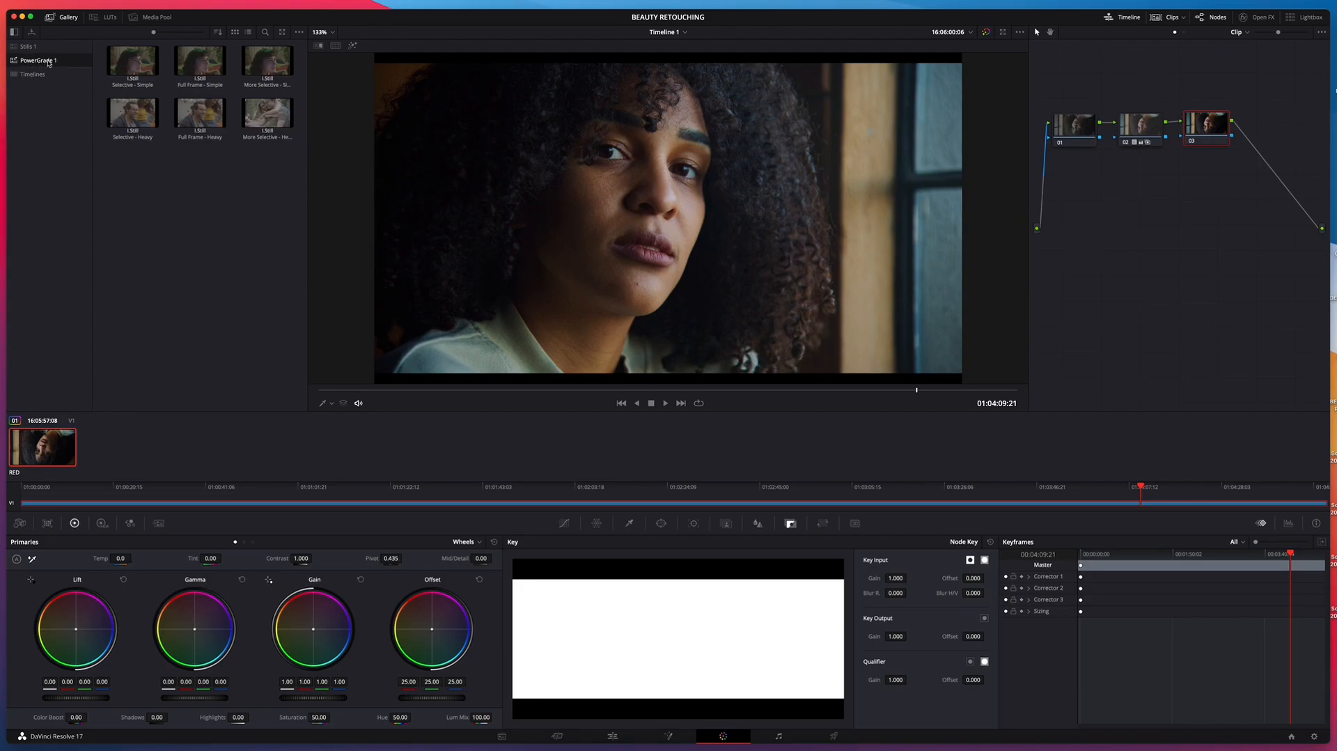
# - Move between the gallery albums, viewing the timeline's grade album and opening PowerGrade 1
pyautogui.click(24, 47)
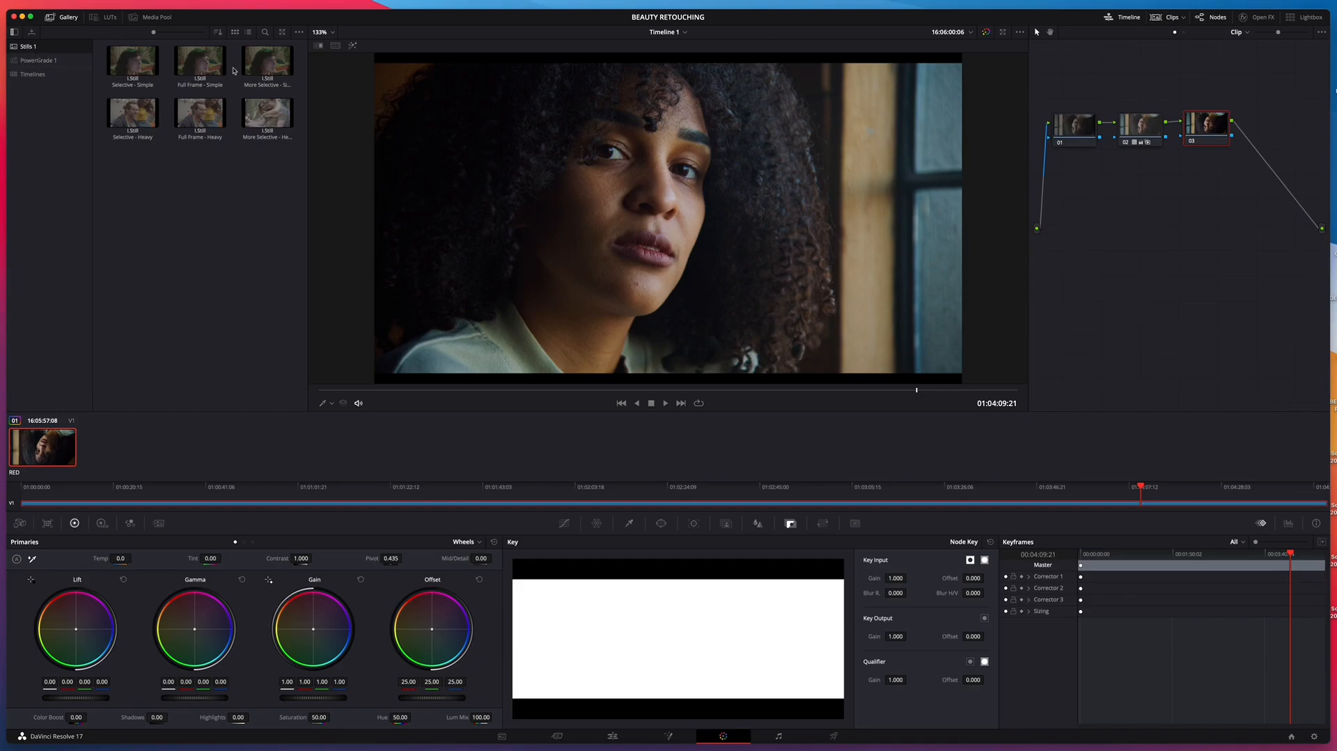
pyautogui.click(32, 74)
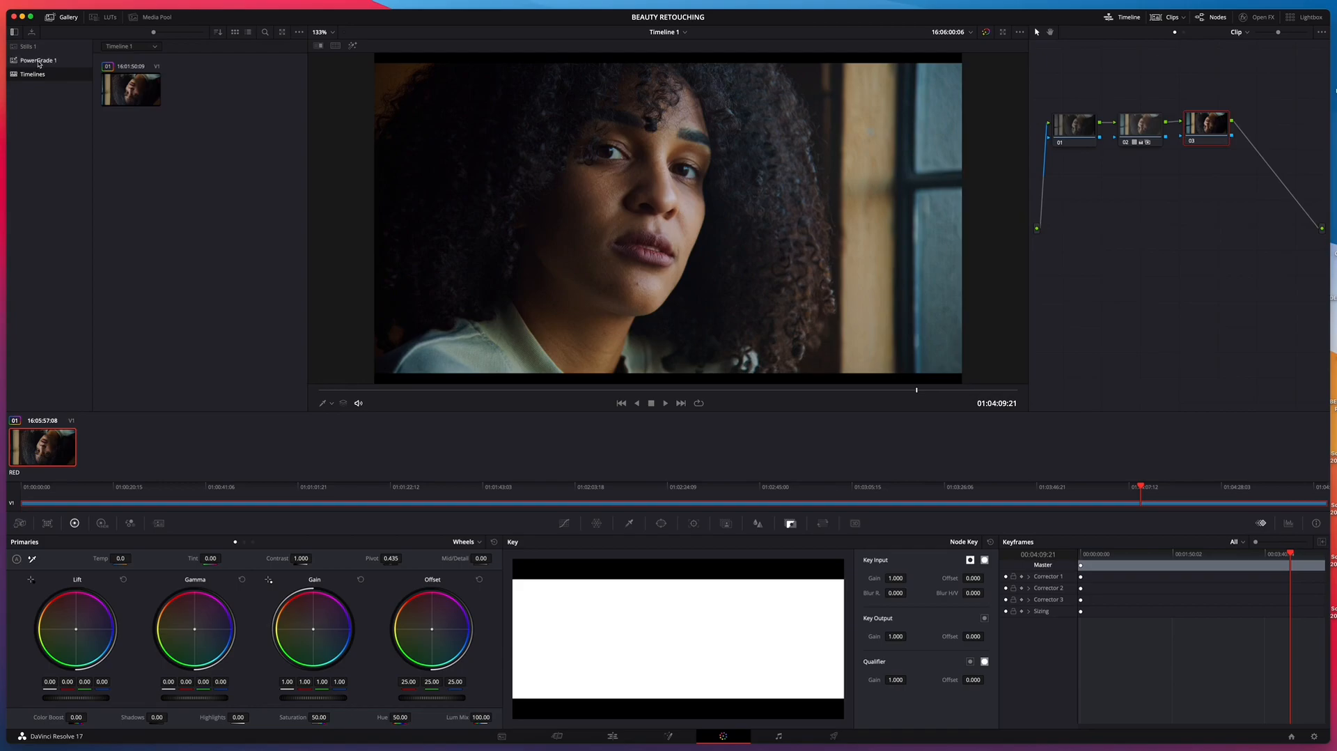
pyautogui.click(38, 60)
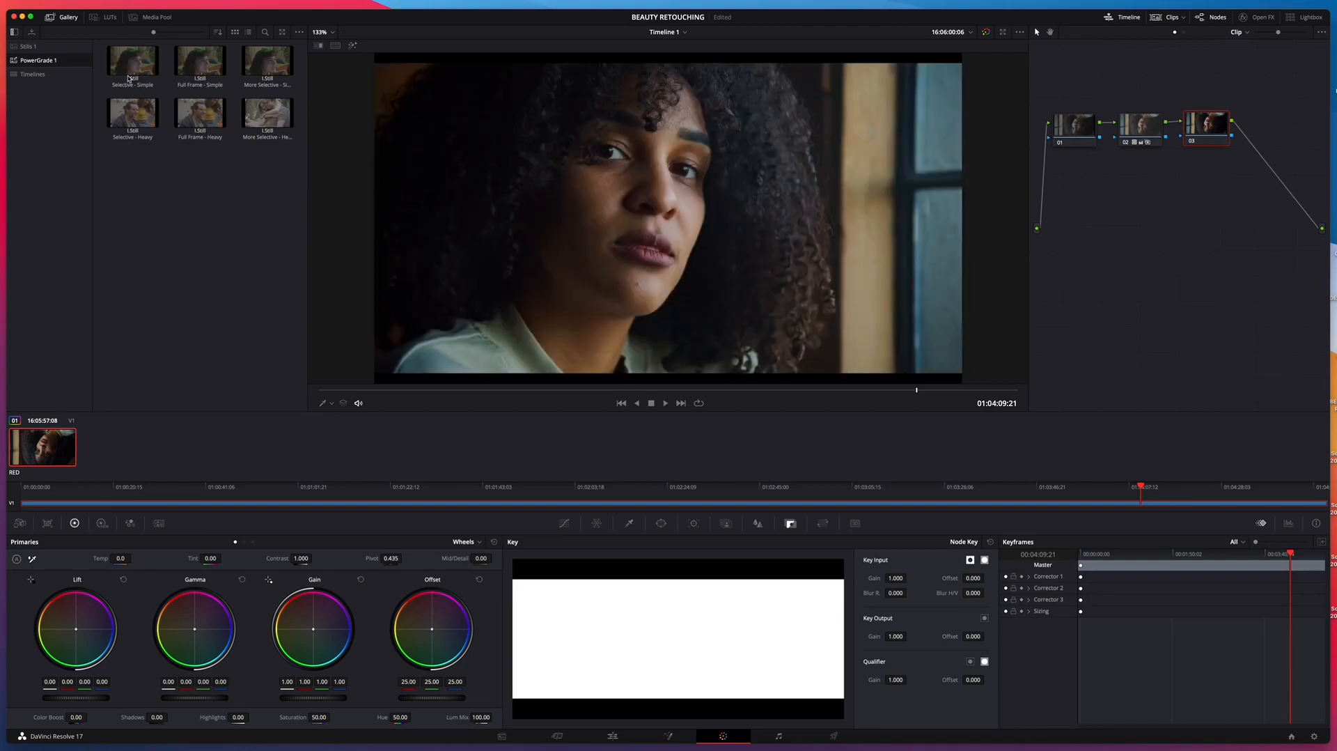
pyautogui.moveTo(333, 158)
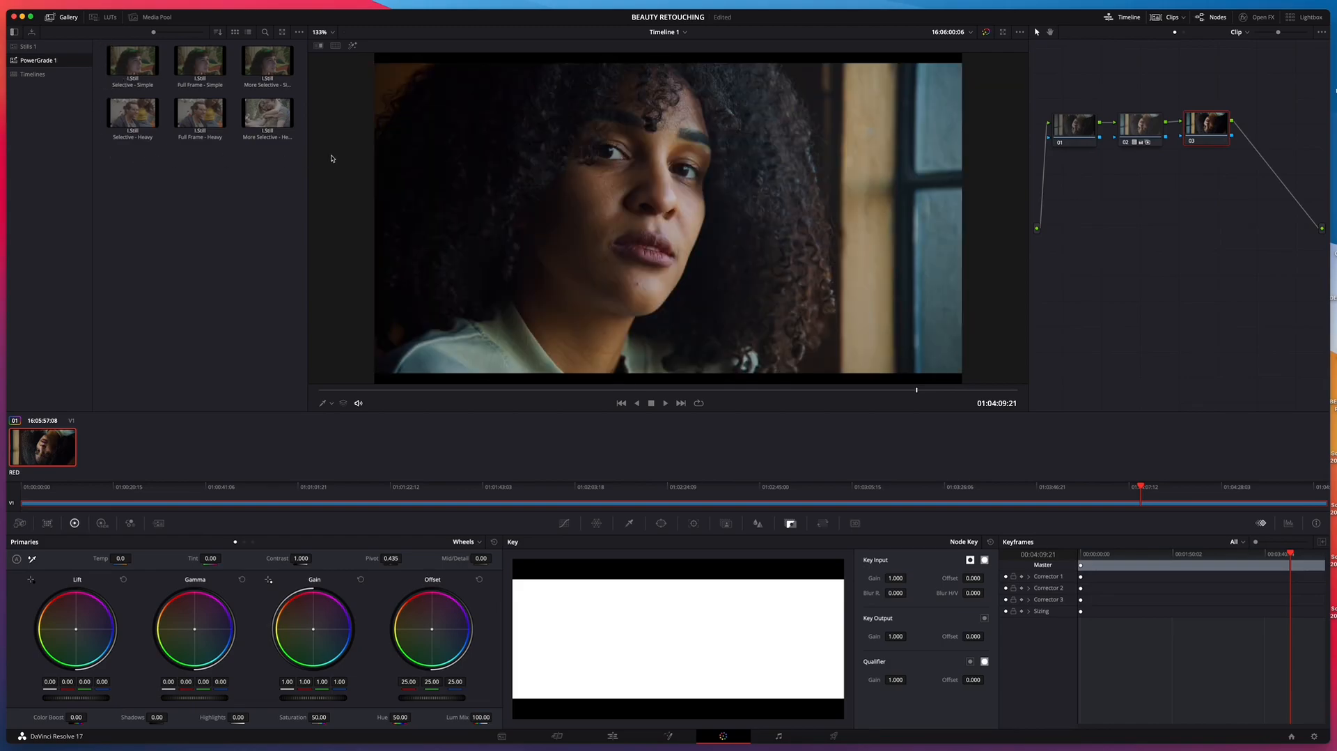
pyautogui.moveTo(260, 73)
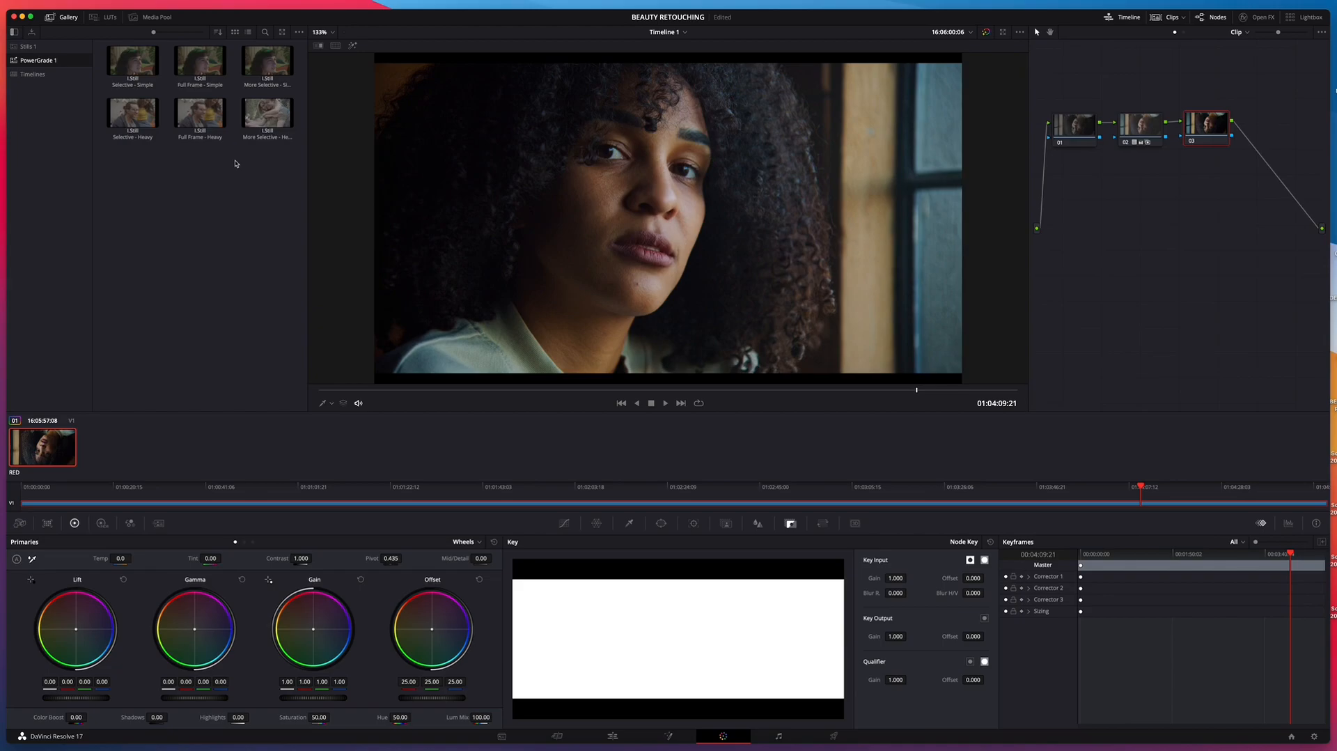
pyautogui.moveTo(234, 181)
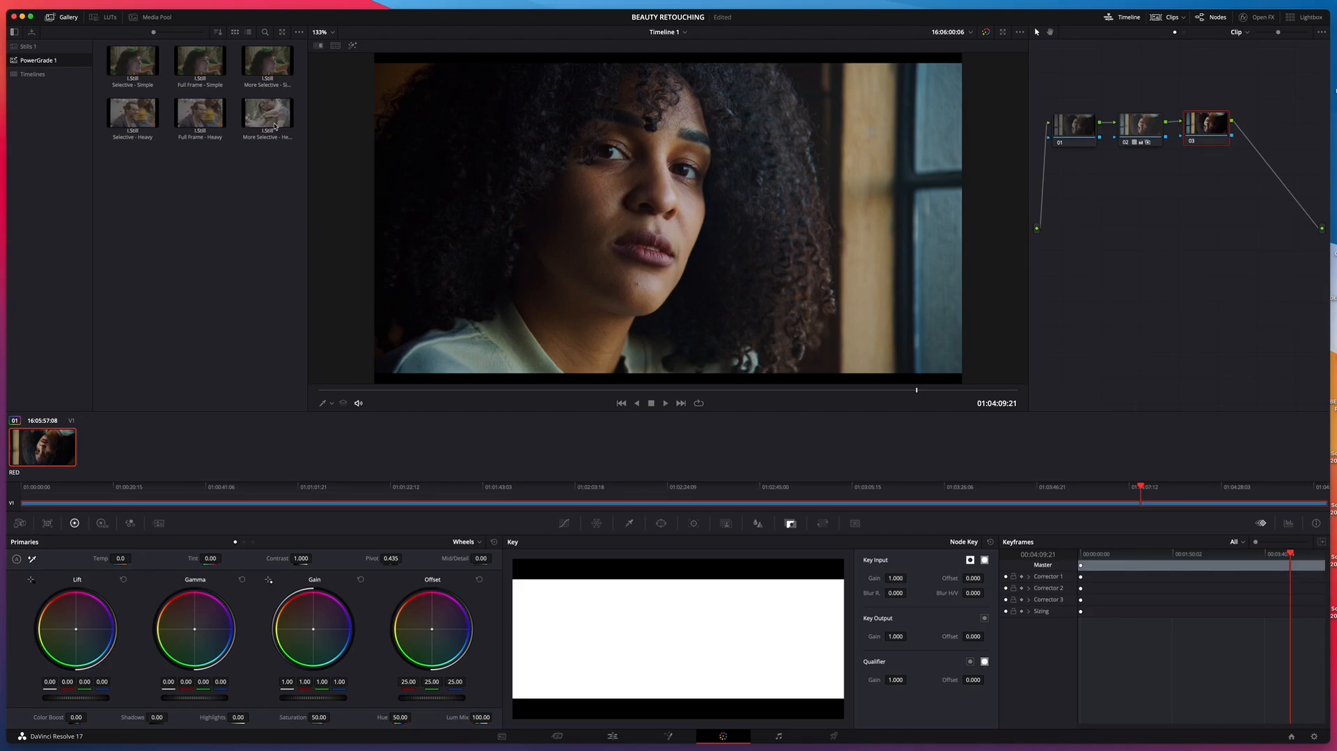
pyautogui.moveTo(289, 168)
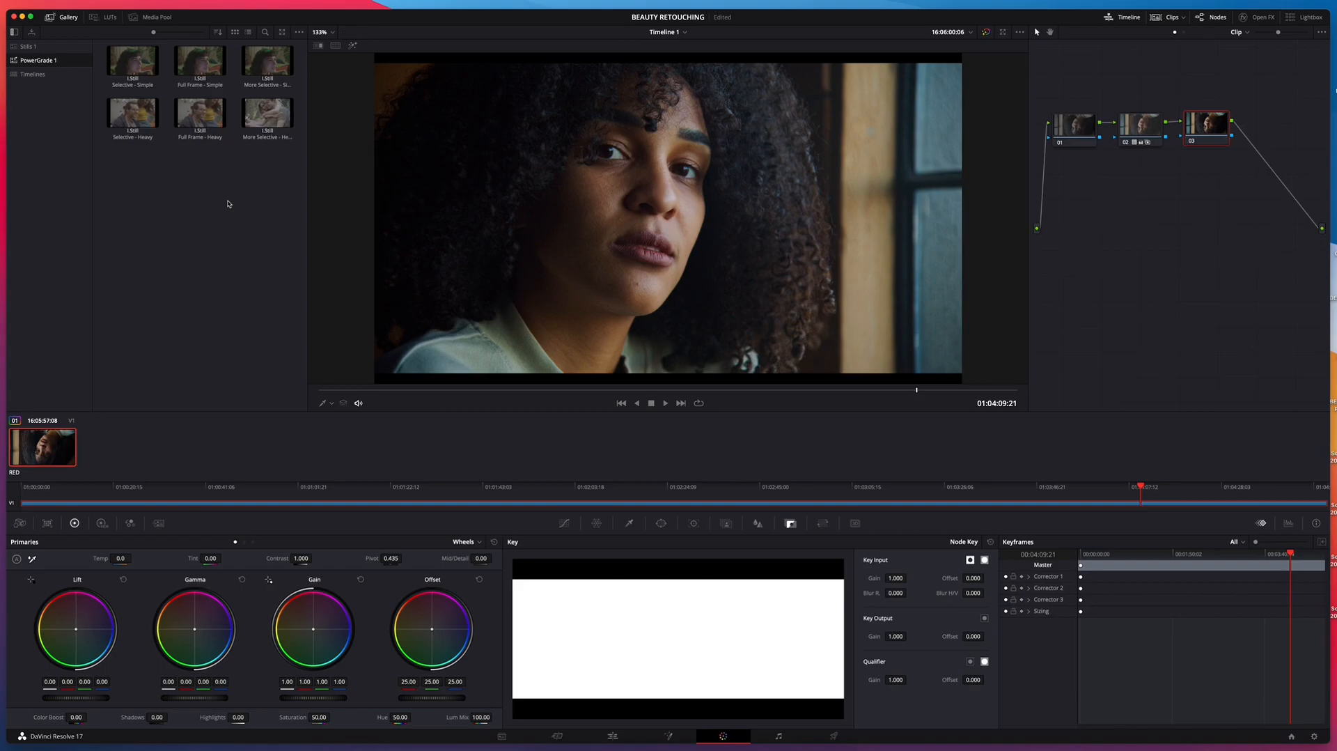
pyautogui.click(132, 61)
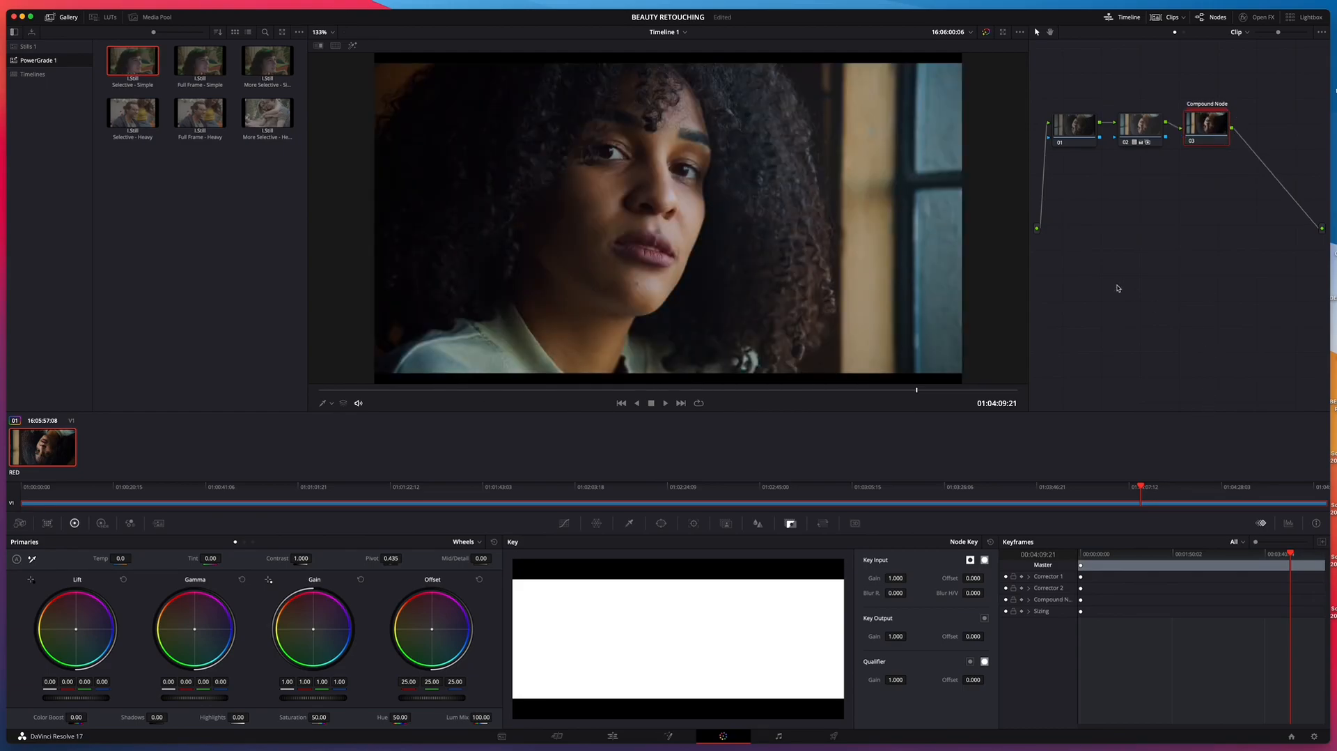
pyautogui.moveTo(1251, 153)
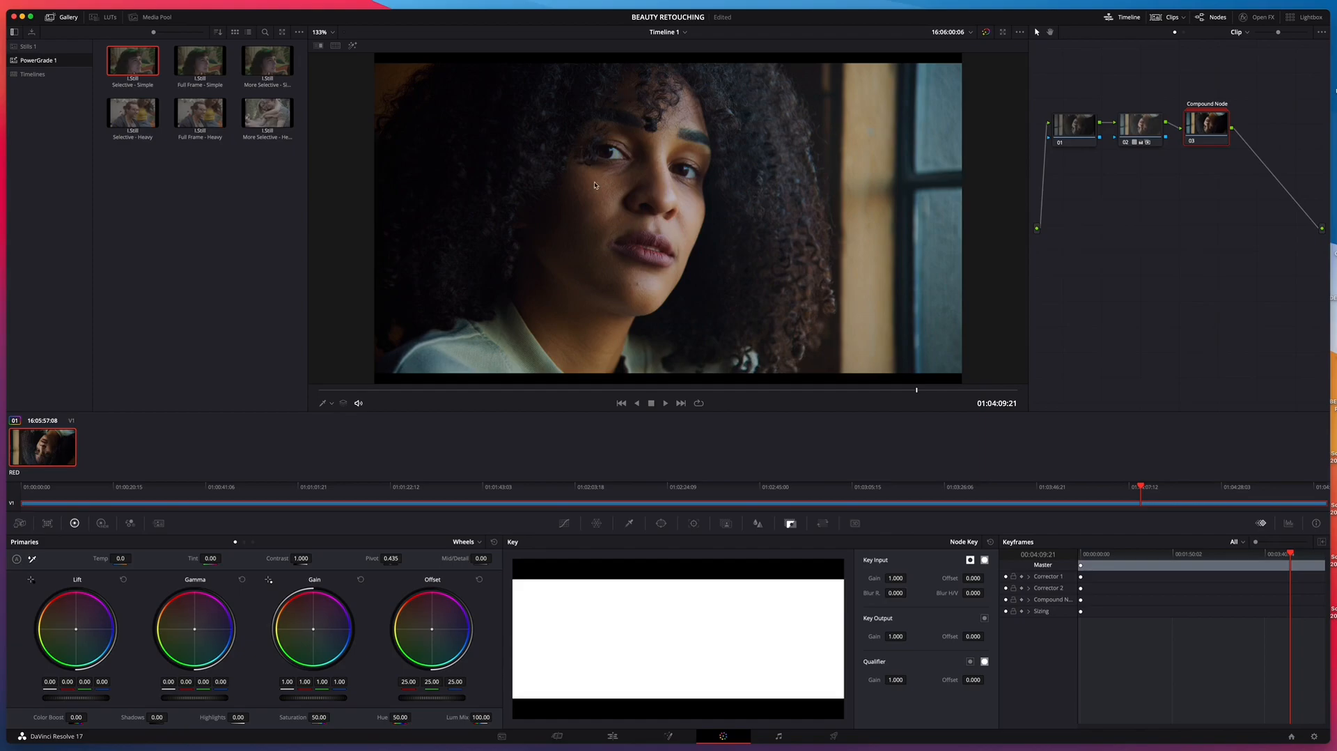
pyautogui.moveTo(669, 64)
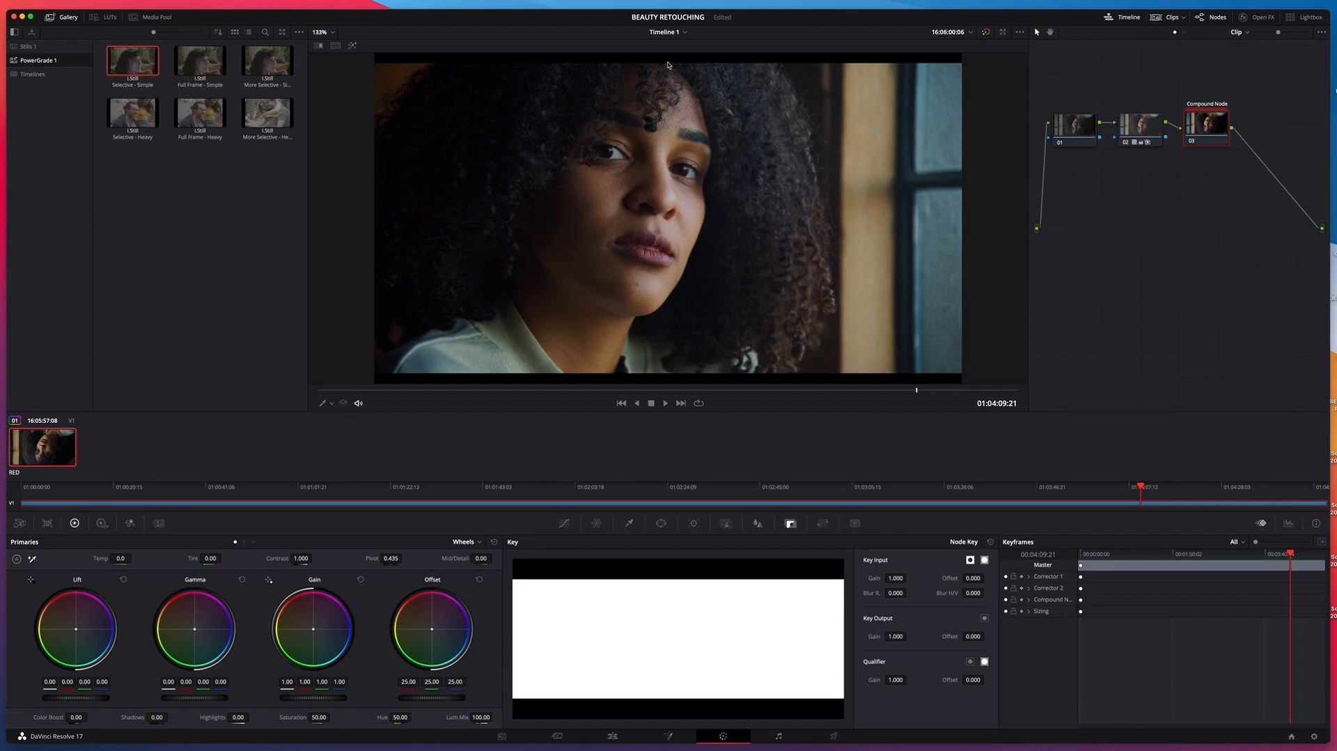
pyautogui.moveTo(1193, 145)
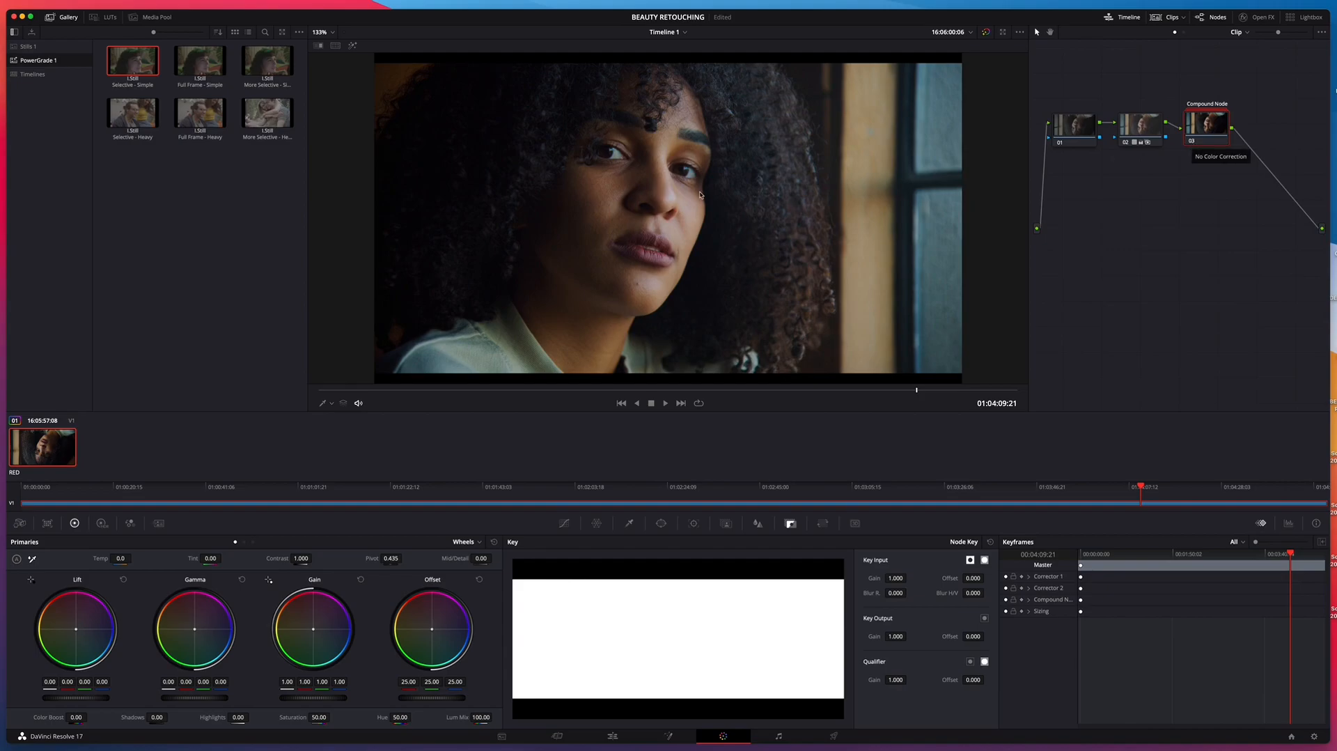
pyautogui.moveTo(1152, 148)
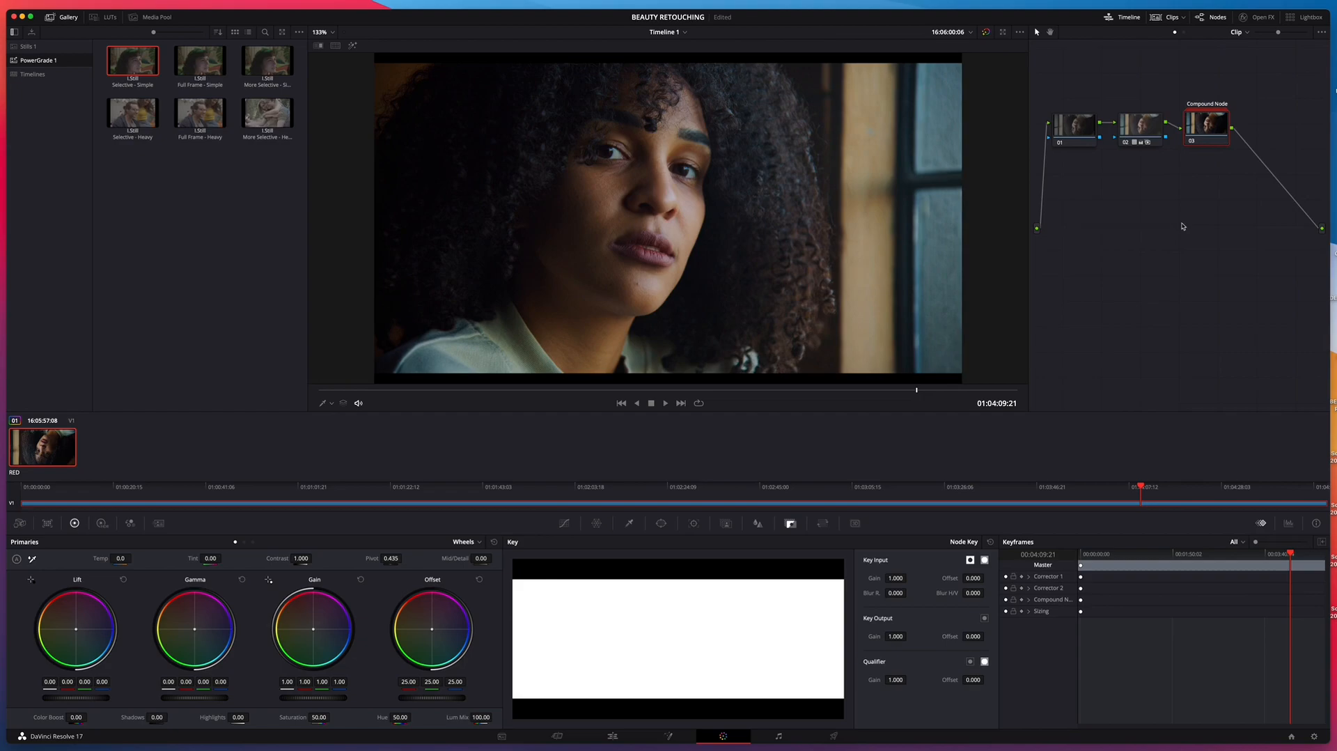
pyautogui.moveTo(1122, 223)
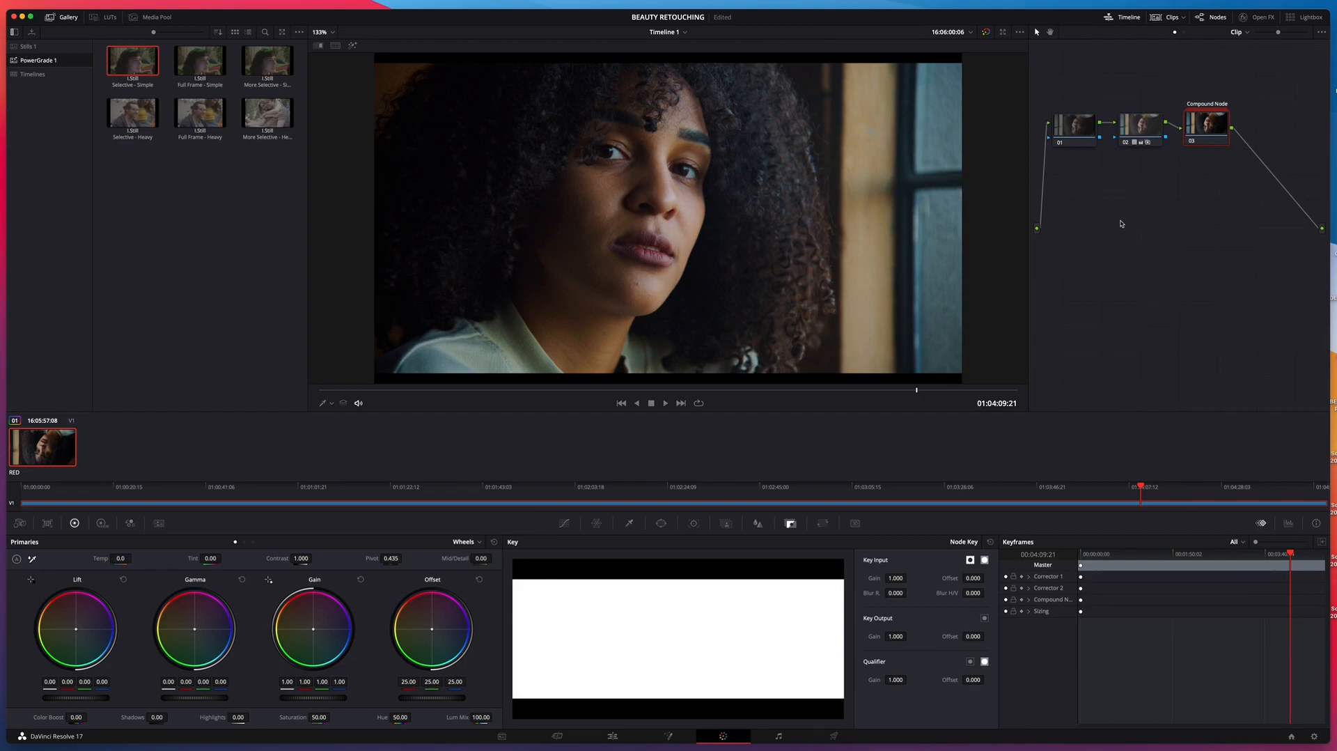